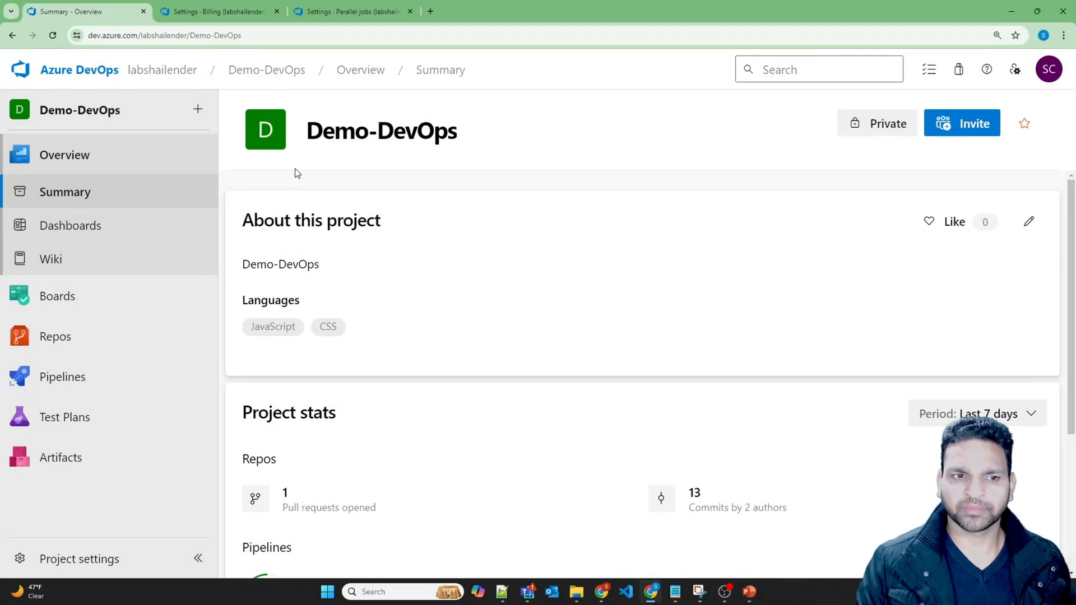
mouse_move(265, 90)
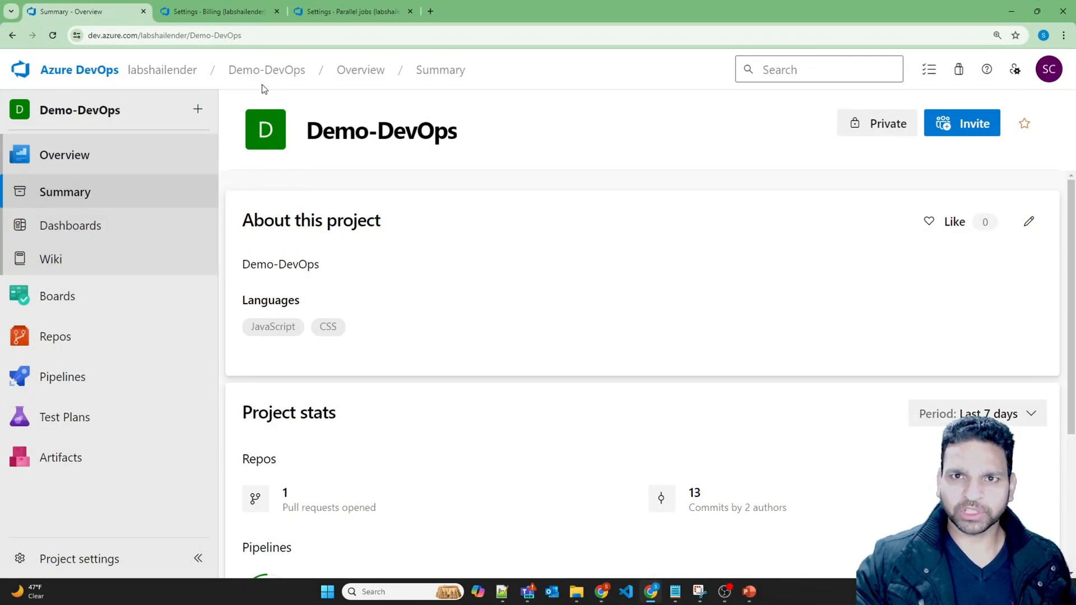
mouse_move(277, 90)
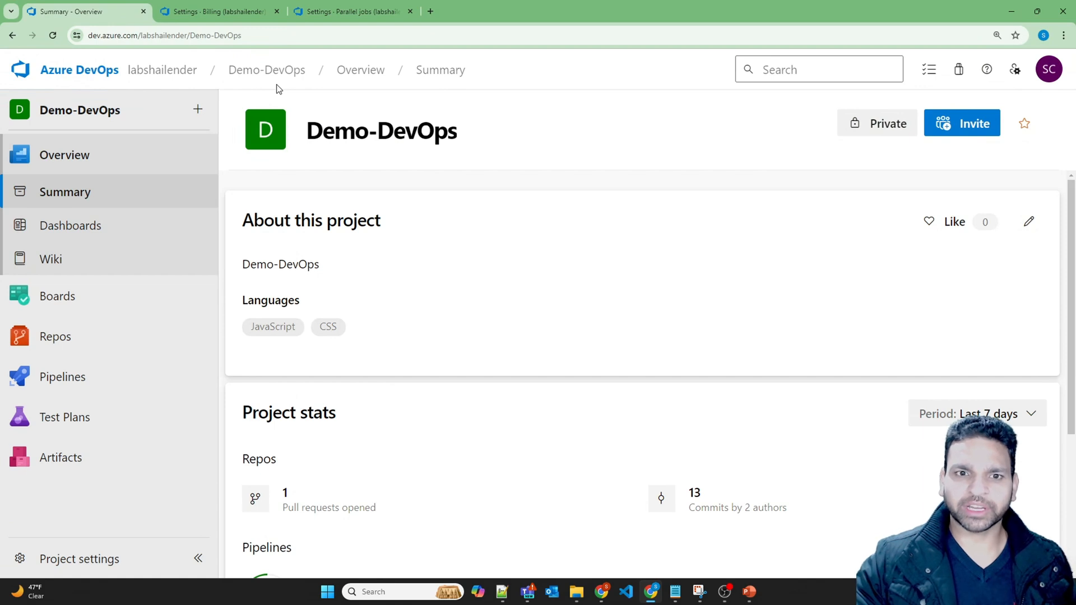
mouse_move(56, 338)
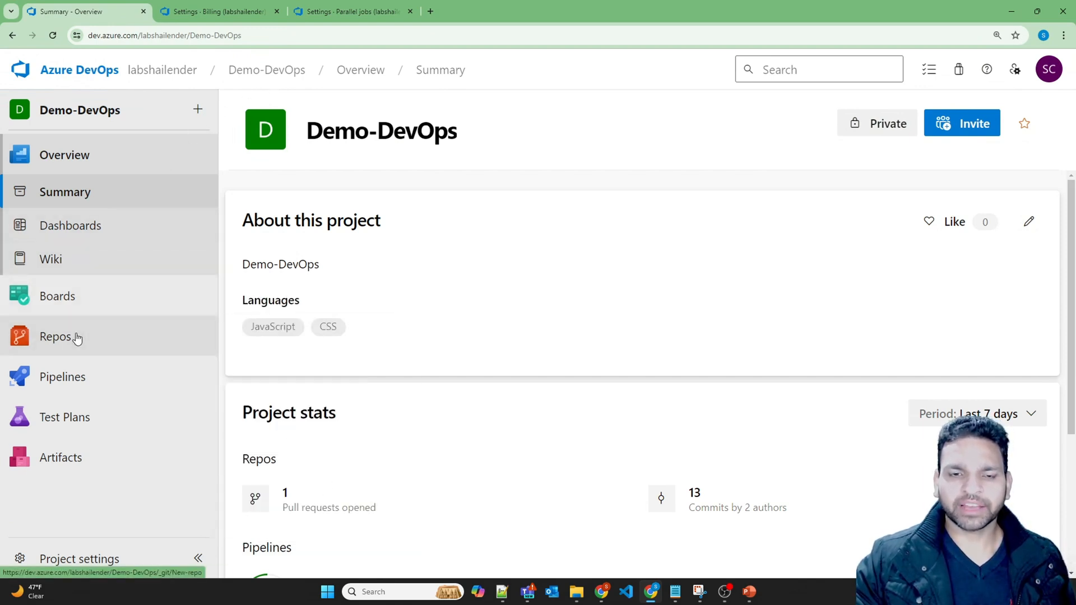
Review New-repo's README.md under Repos, then go to the project's empty Pipelines page.
left_click(56, 338)
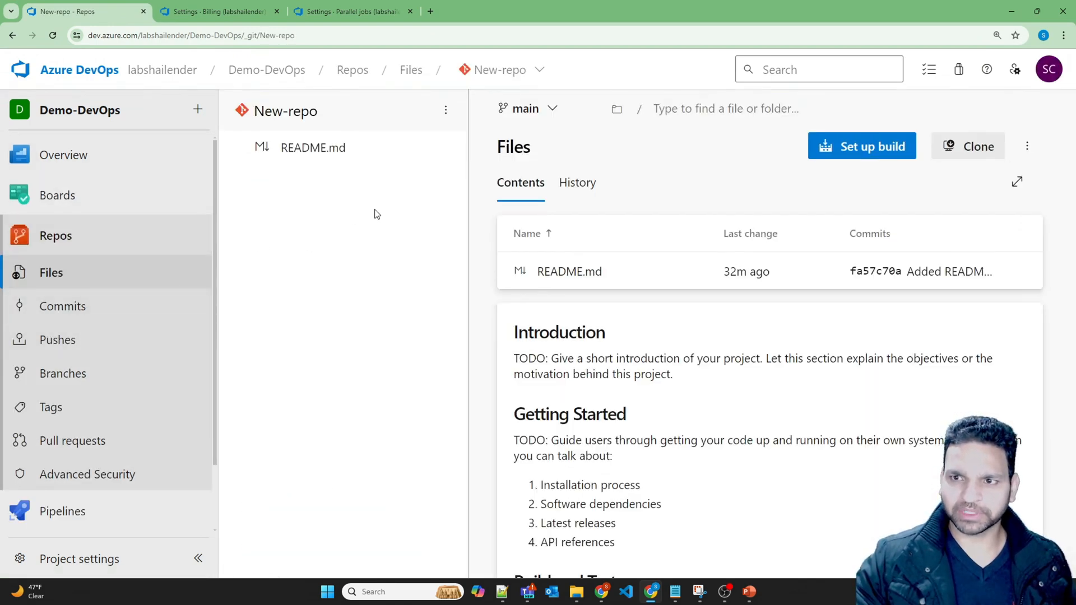
mouse_move(570, 271)
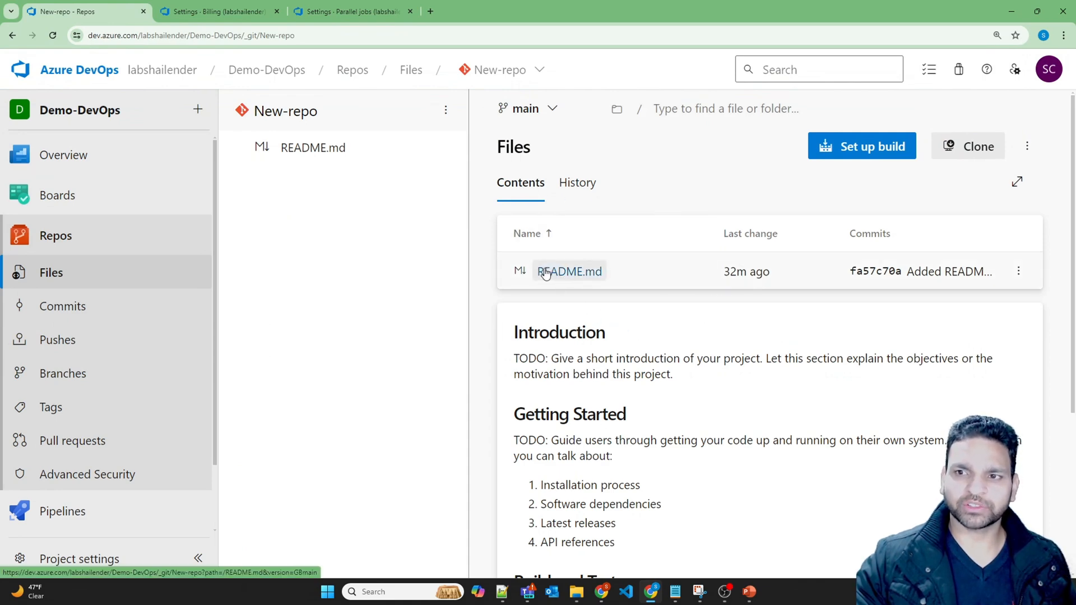
scroll("down", 3)
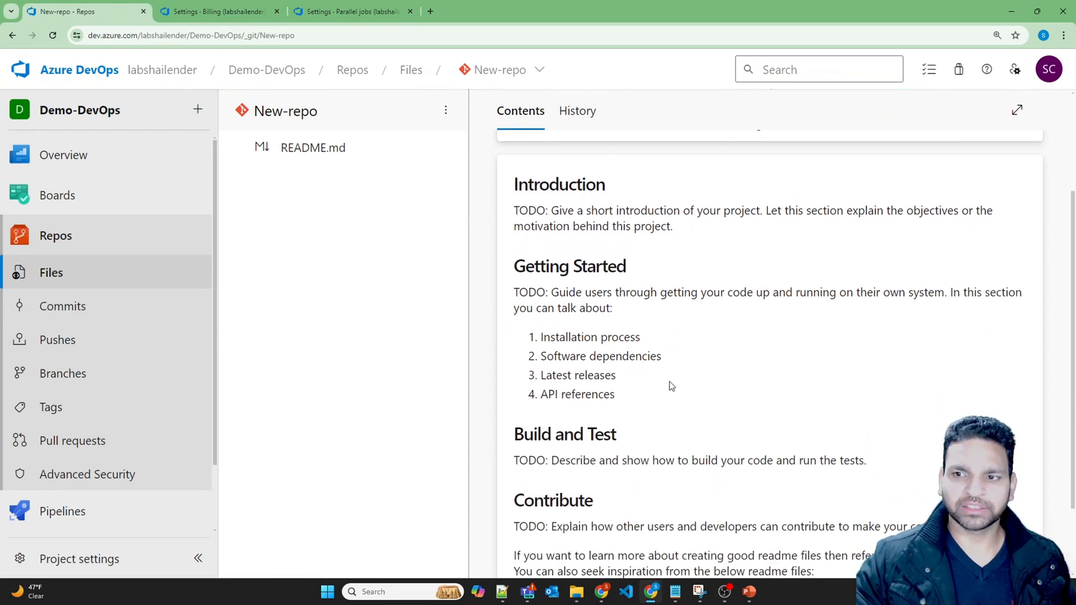
scroll("up", 3)
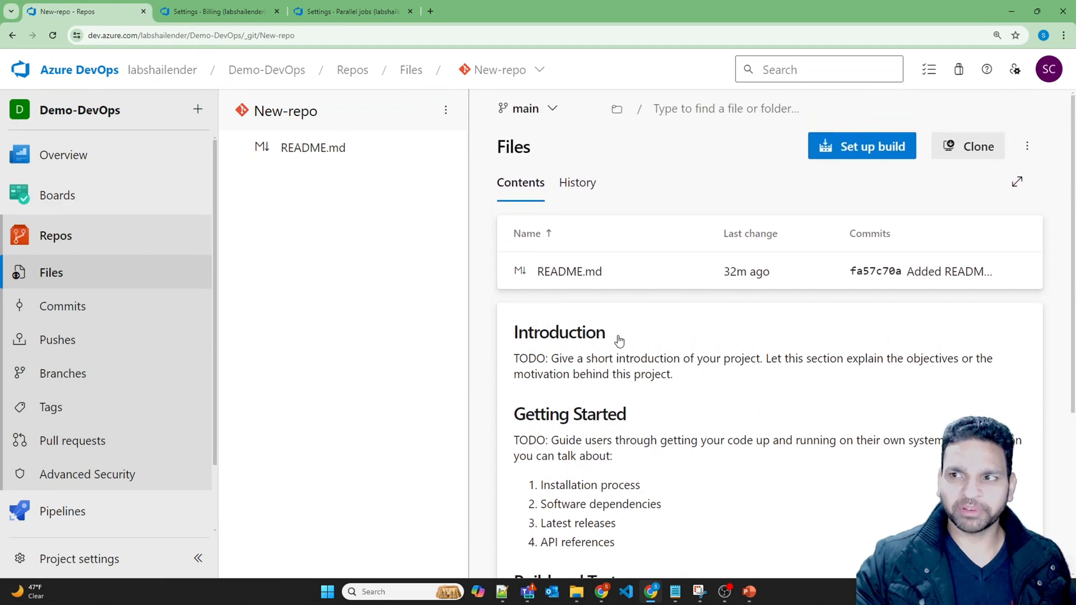
mouse_move(624, 313)
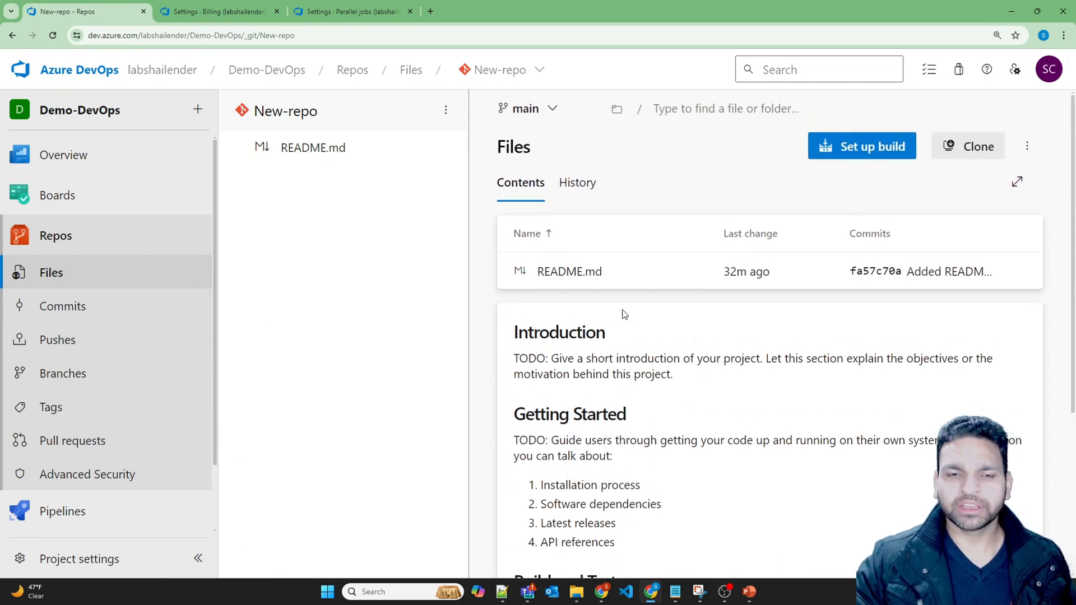
left_click(63, 511)
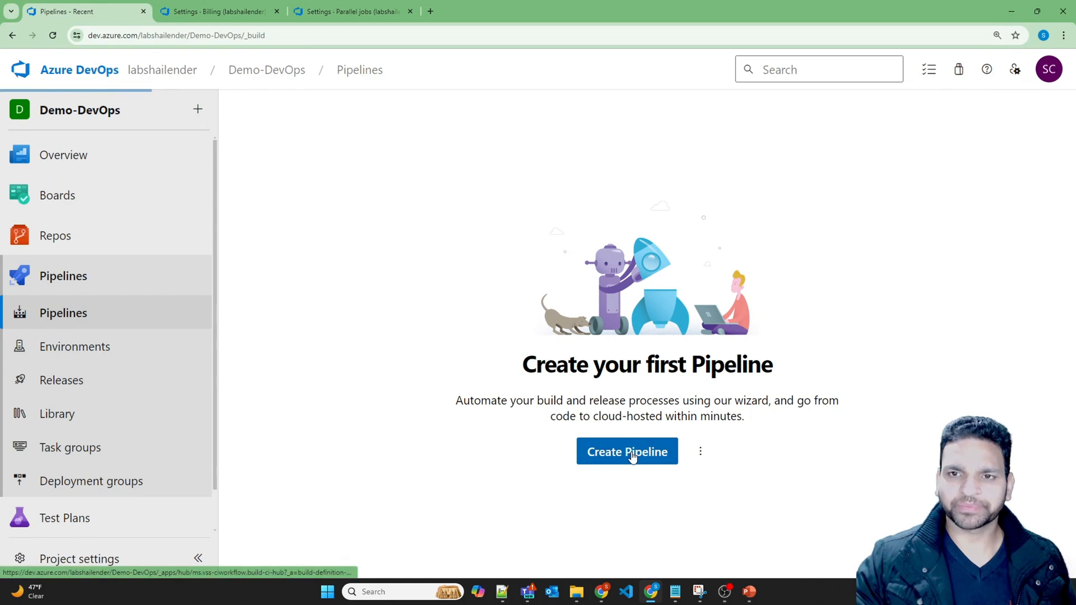
Start a new pipeline from Azure Repos Git > New-repo using the Starter pipeline template.
left_click(626, 452)
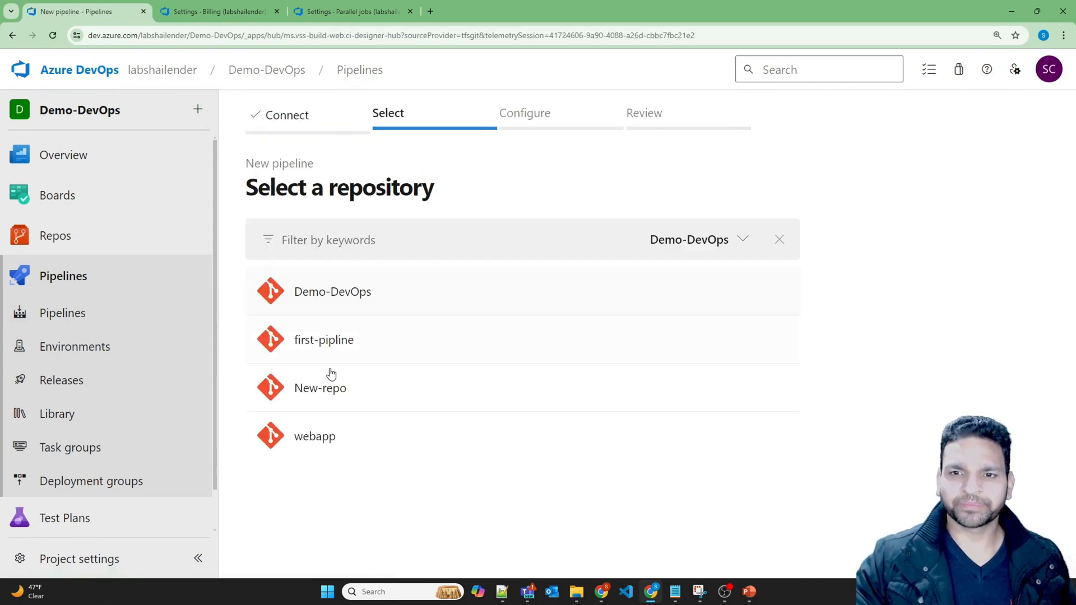
left_click(320, 387)
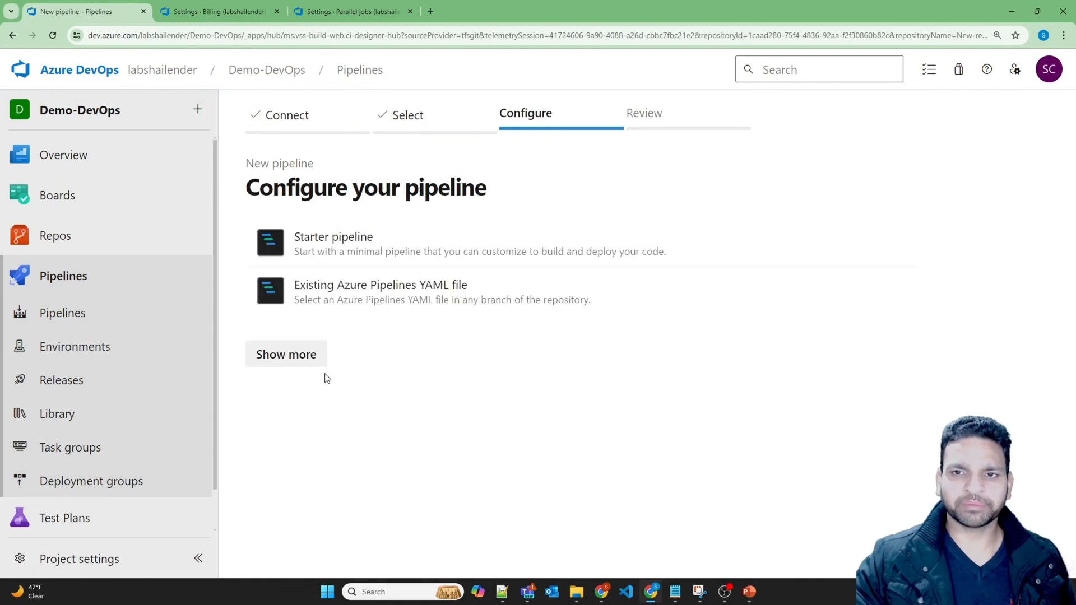
left_click(333, 244)
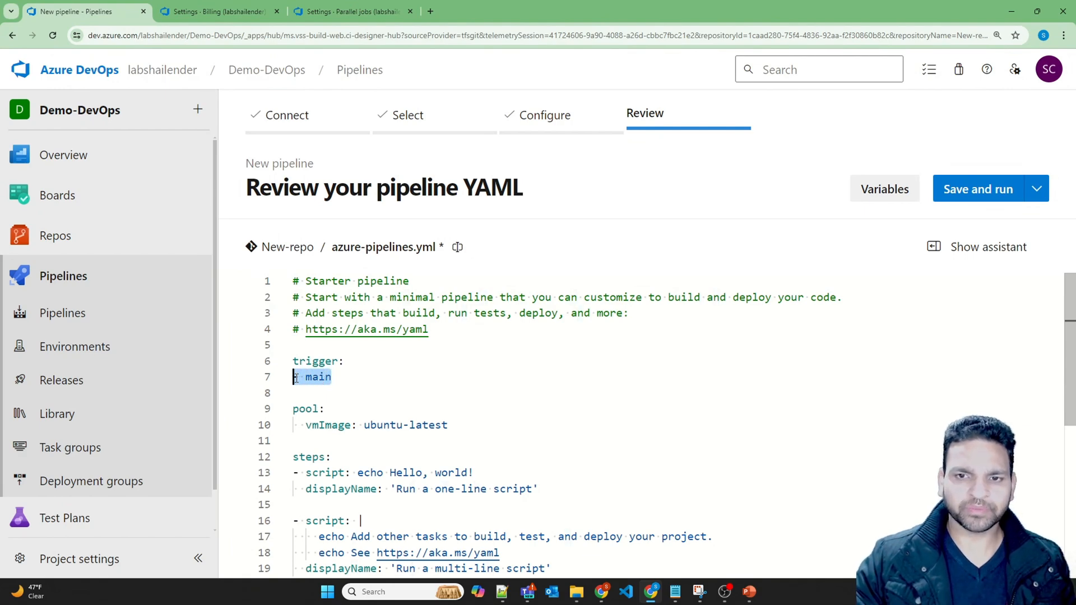
Set trigger: none and vmImage: windows-latest in the YAML, then Save and run.
type("none")
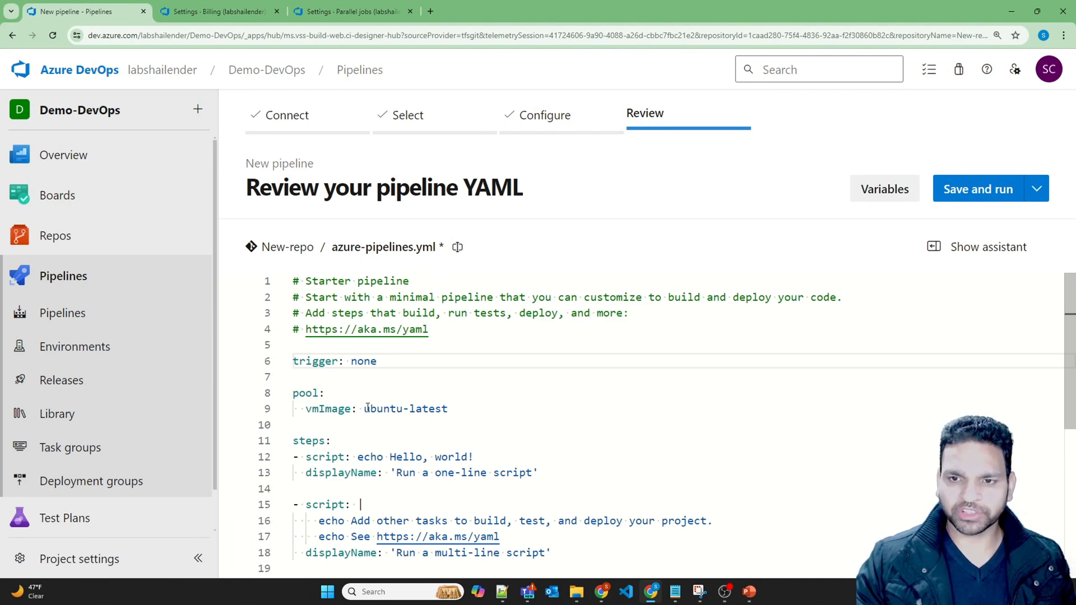
double_click(383, 408)
type("windows")
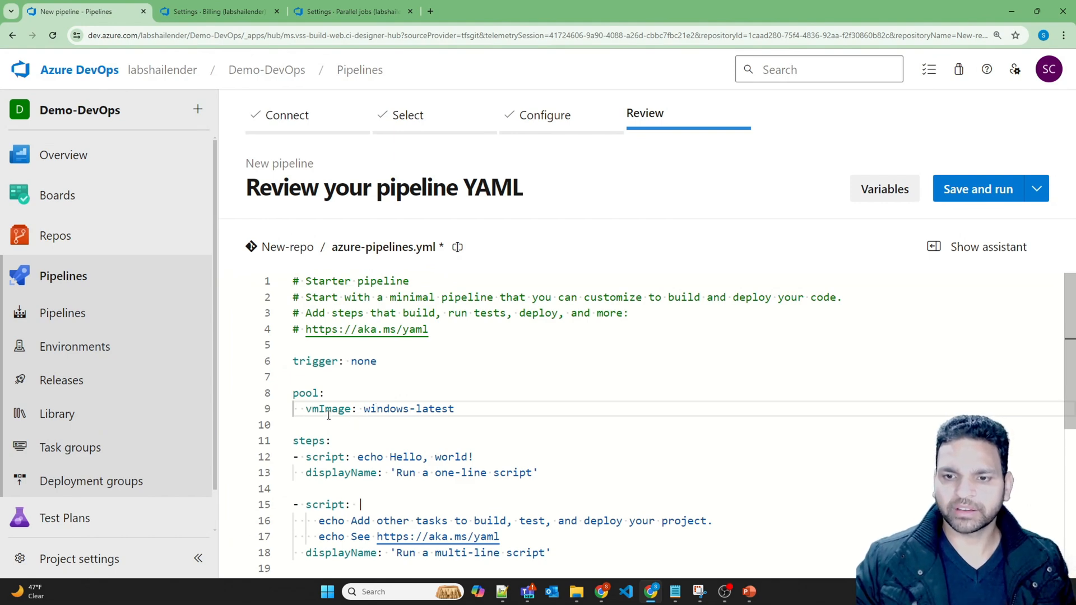
left_click(978, 188)
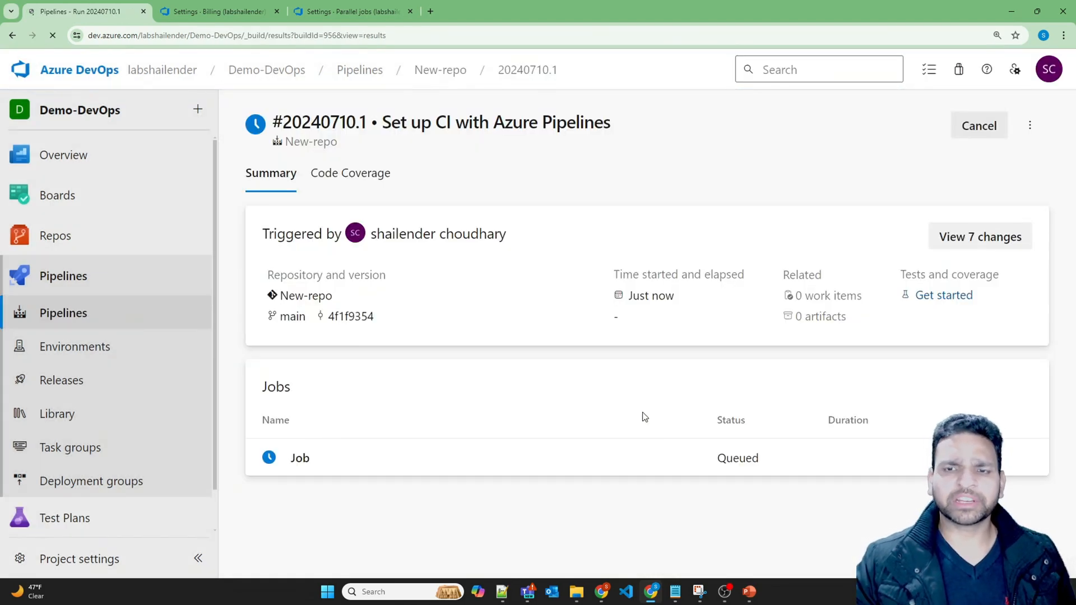
Inspect the job's Checkout, one-line script and multi-line script logs, then return to the successful run summary.
left_click(301, 458)
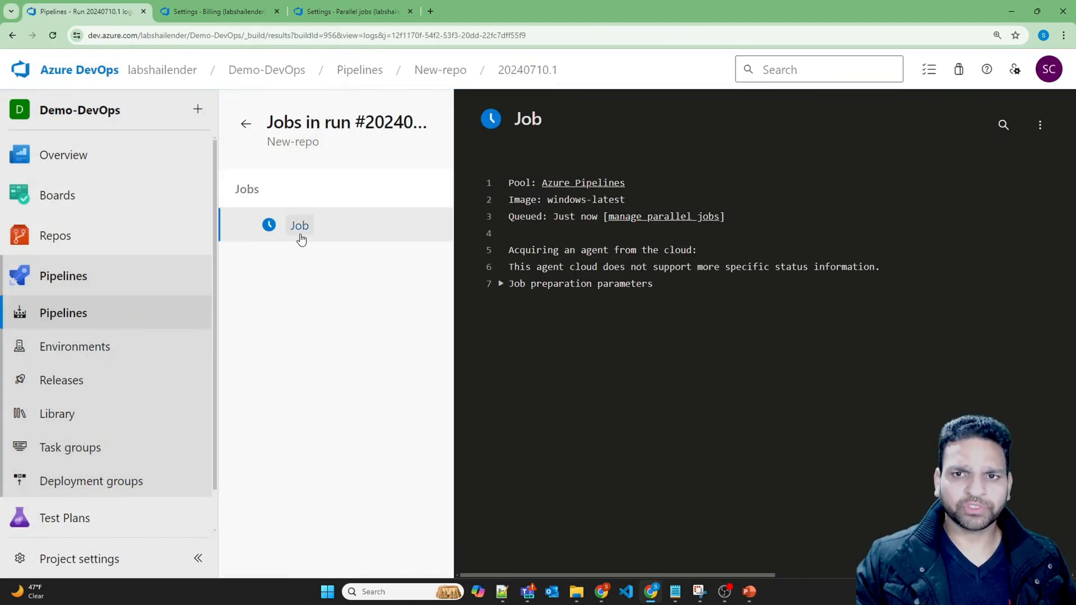
left_click(299, 226)
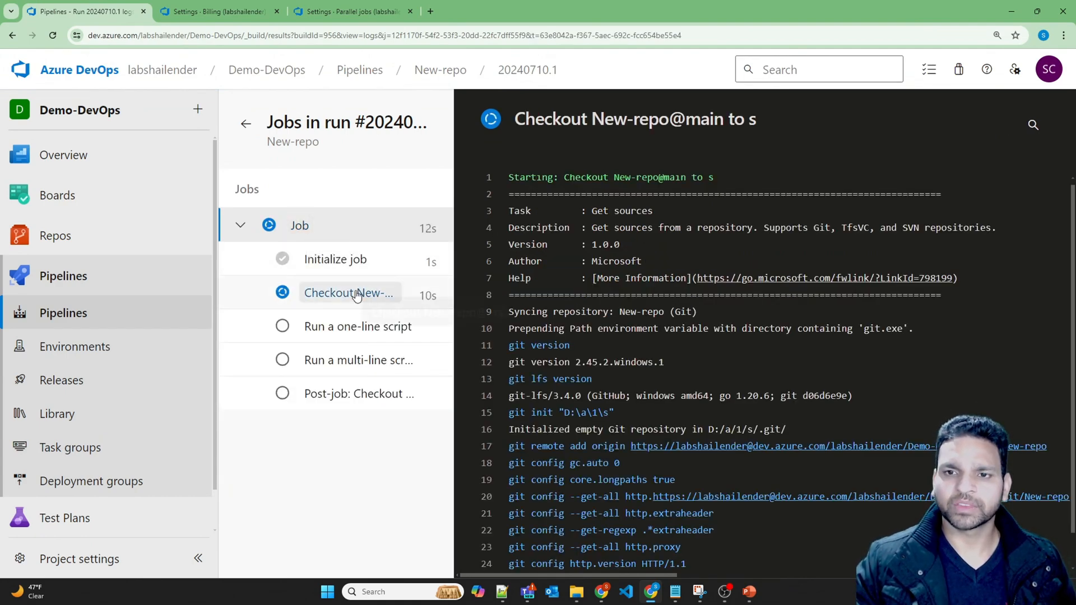
left_click(356, 326)
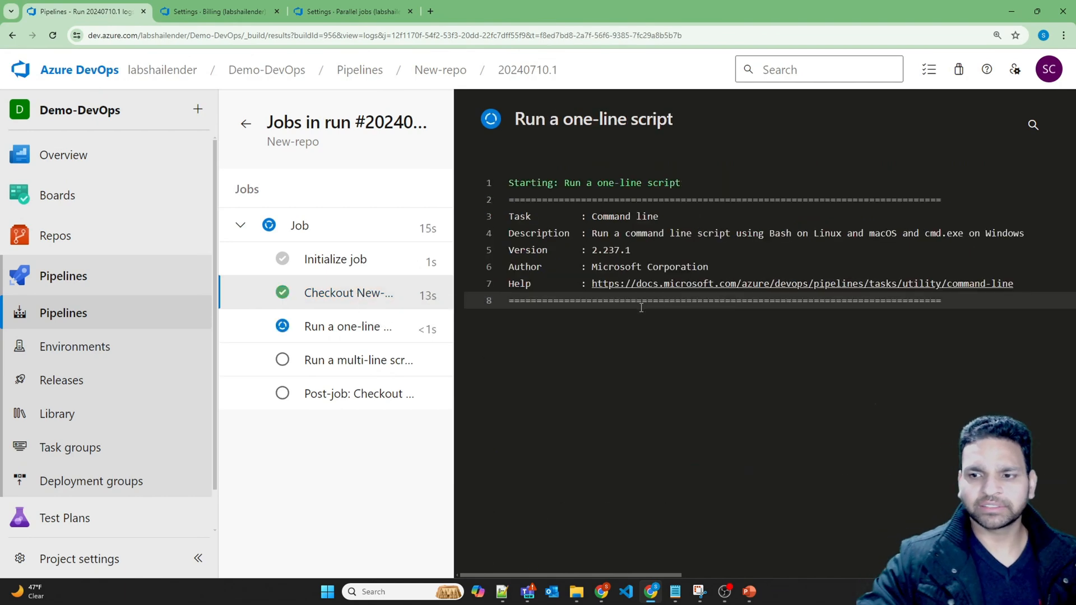
left_click(356, 360)
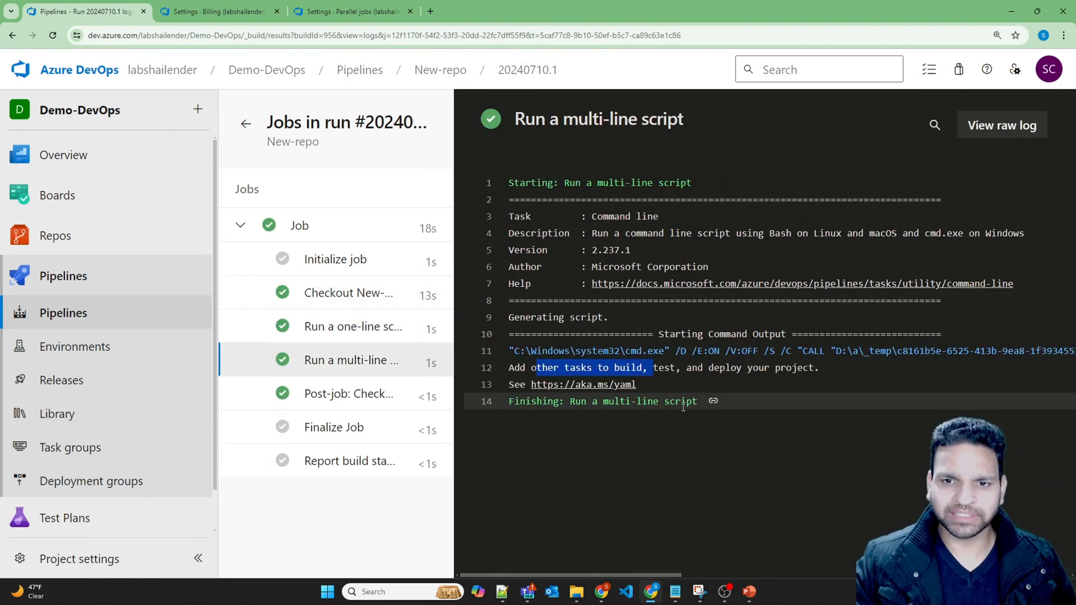
mouse_move(246, 124)
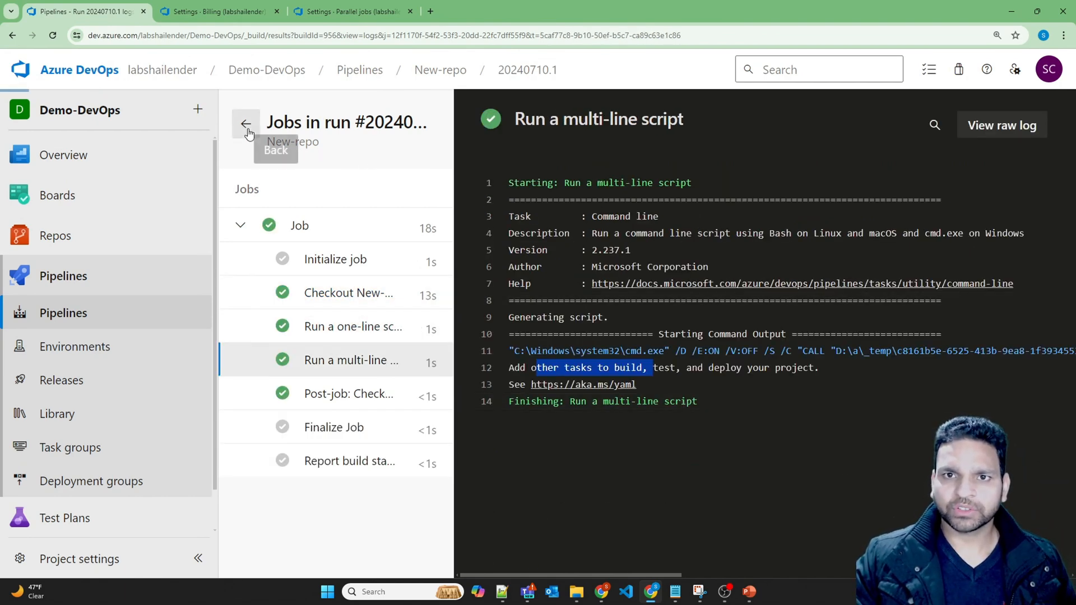
left_click(246, 124)
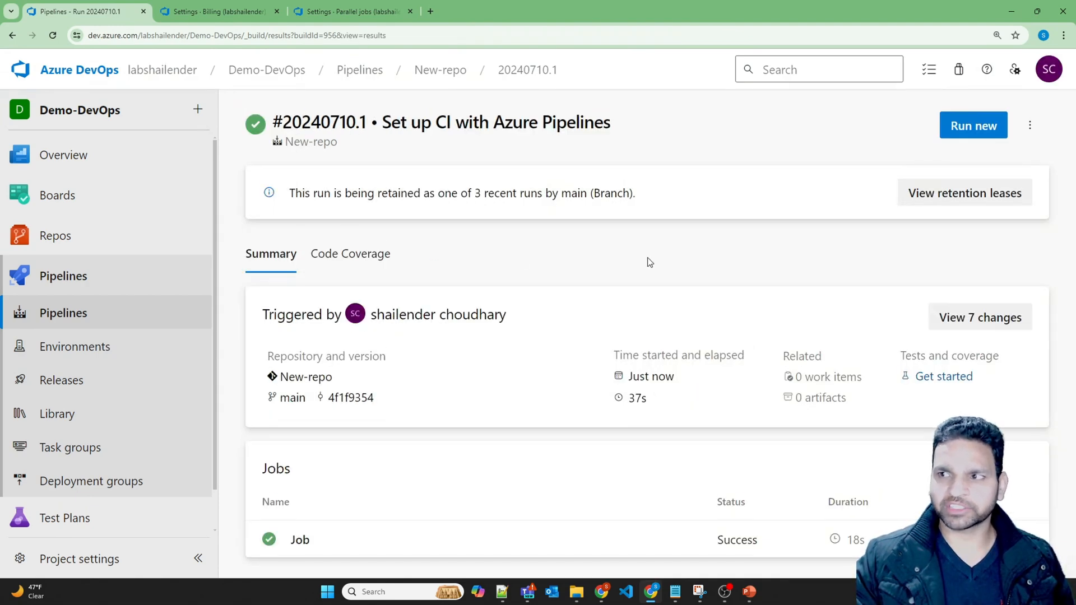
mouse_move(72, 323)
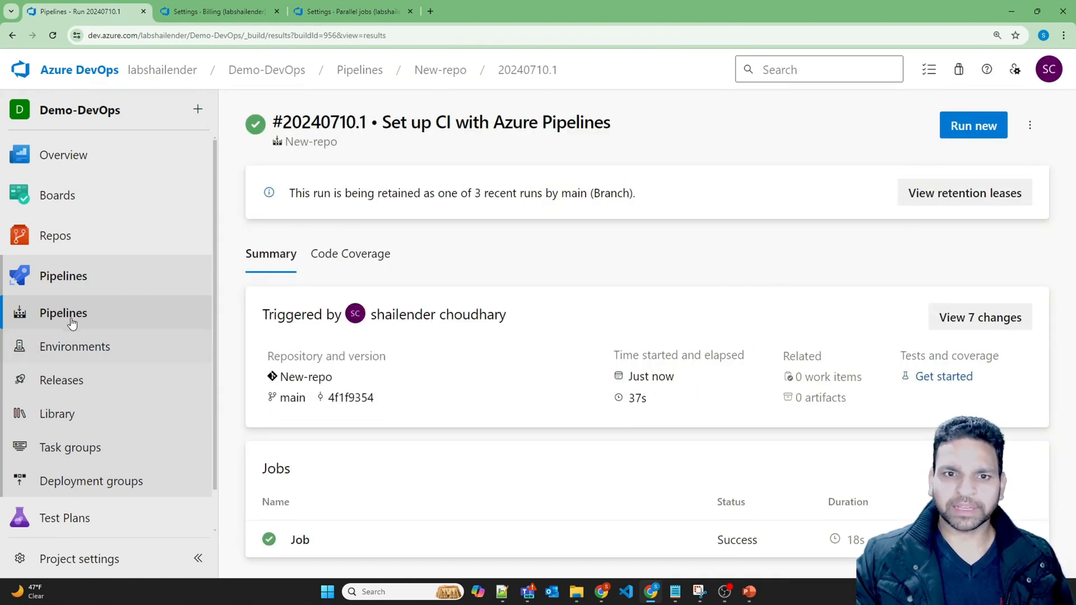
Go to the New-repo pipeline's runs and bring up its ⋮ actions menu.
left_click(439, 69)
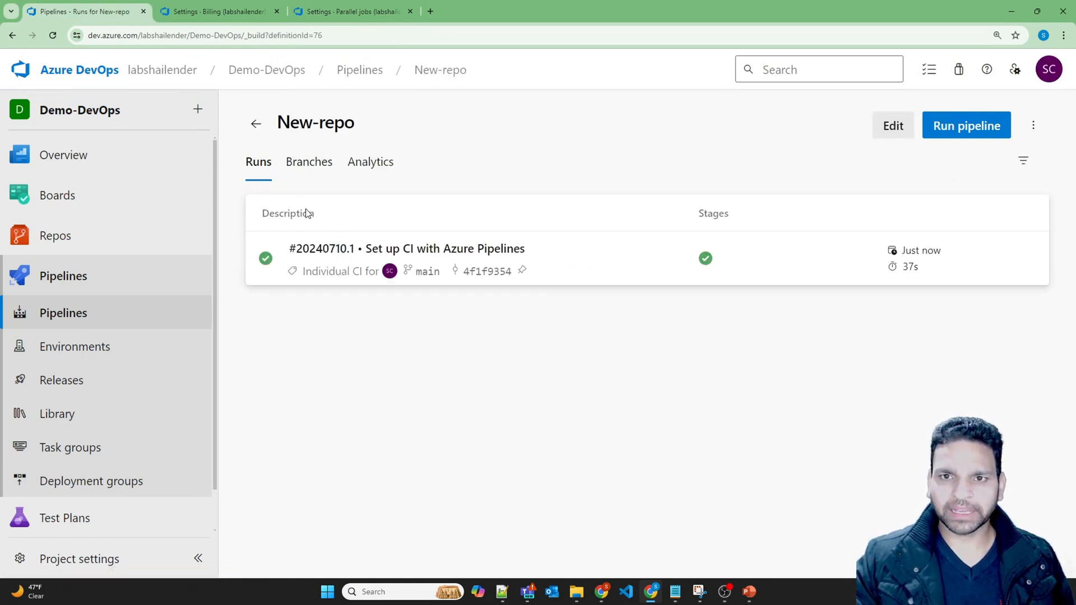
mouse_move(440, 249)
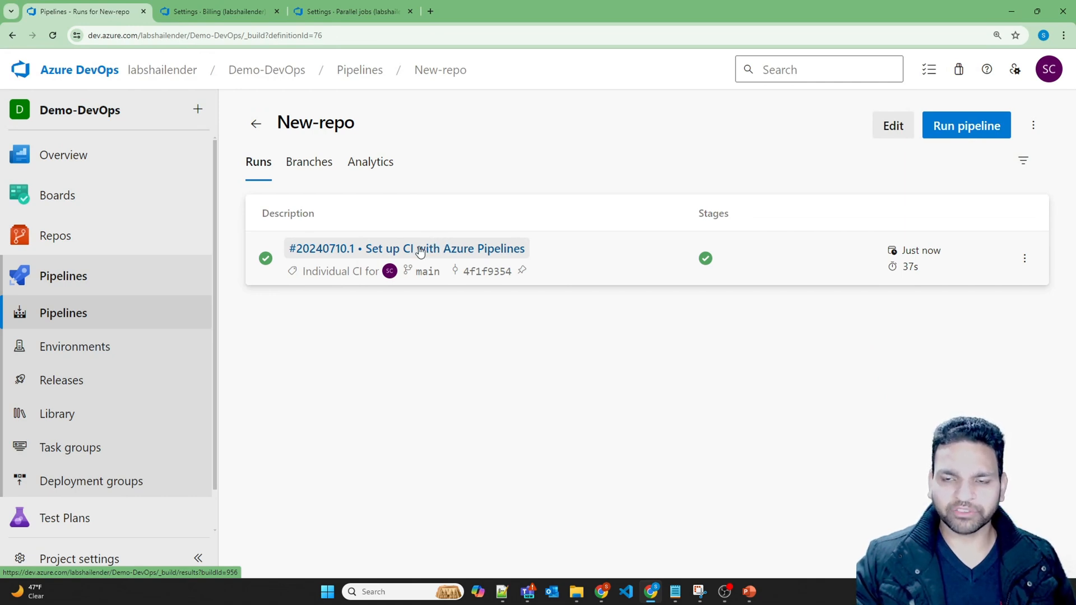
mouse_move(515, 317)
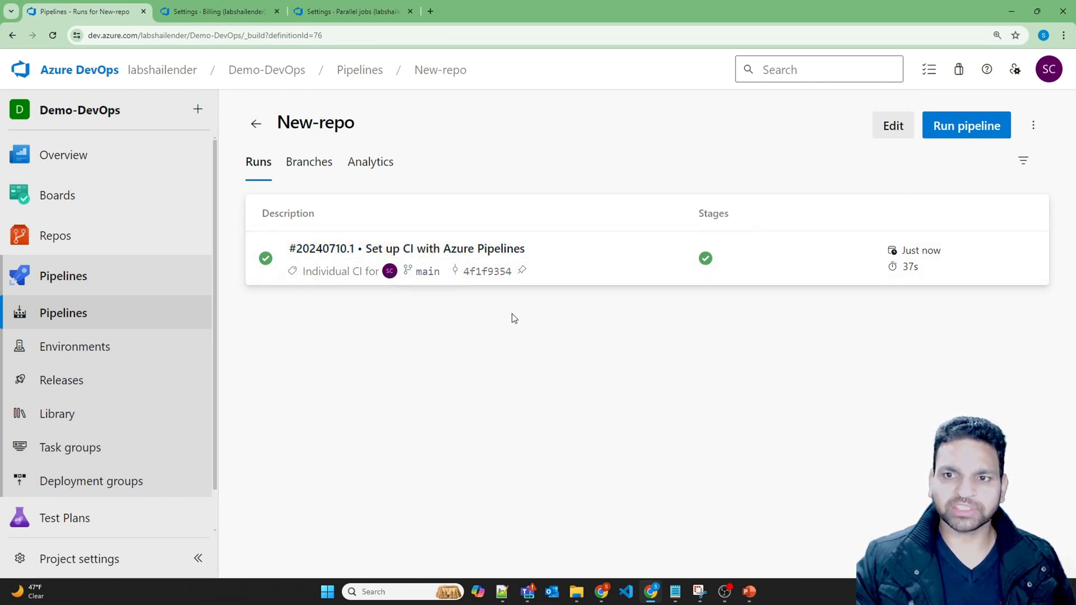
left_click(1033, 126)
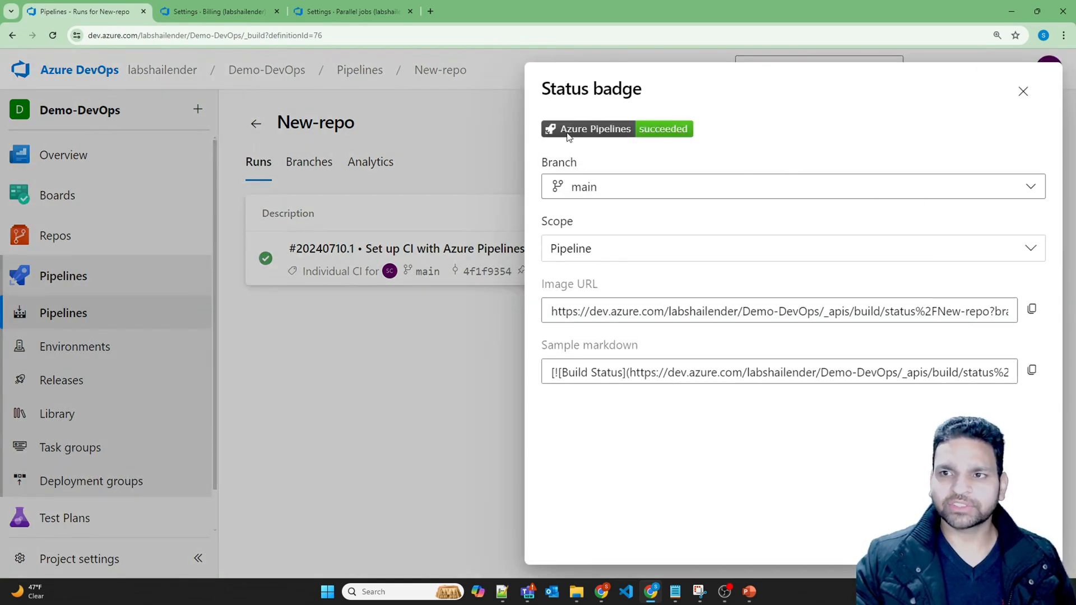
mouse_move(662, 135)
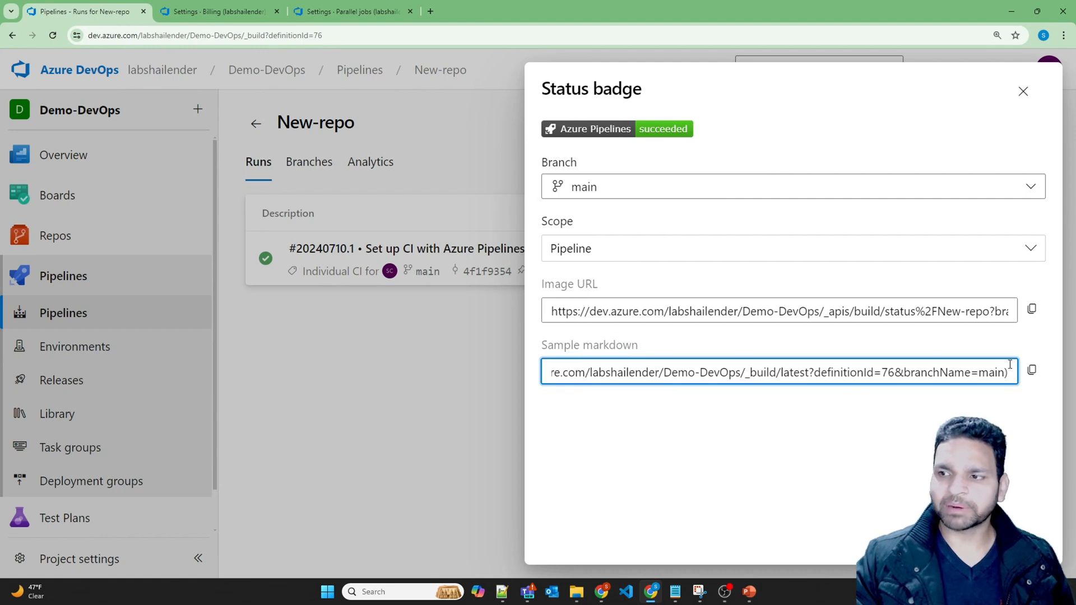
Copy the main-branch status badge's sample markdown and close the badge panel.
left_click(1032, 371)
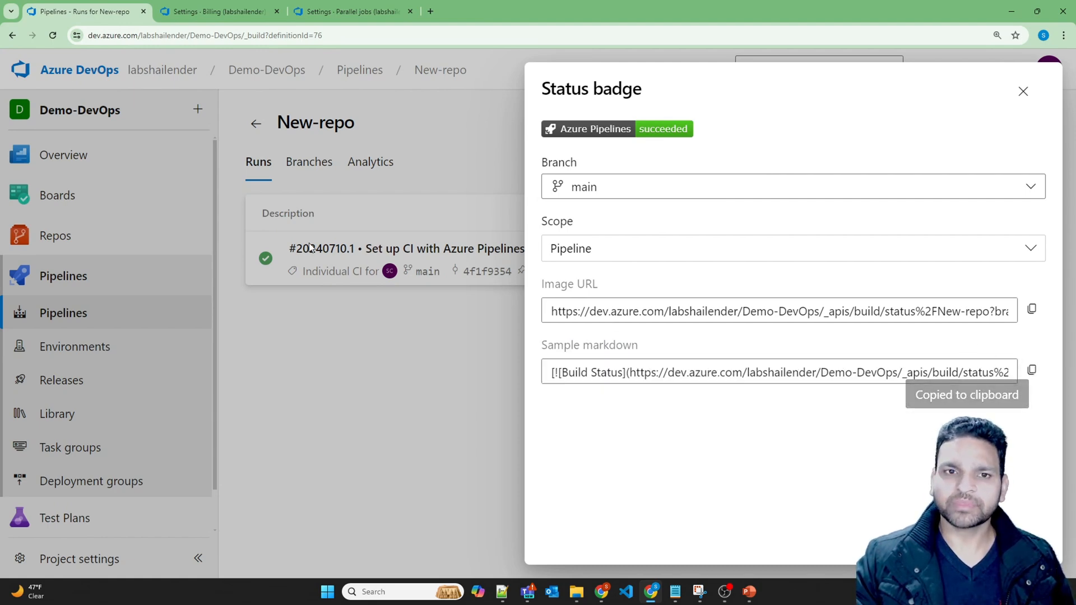
left_click(1022, 90)
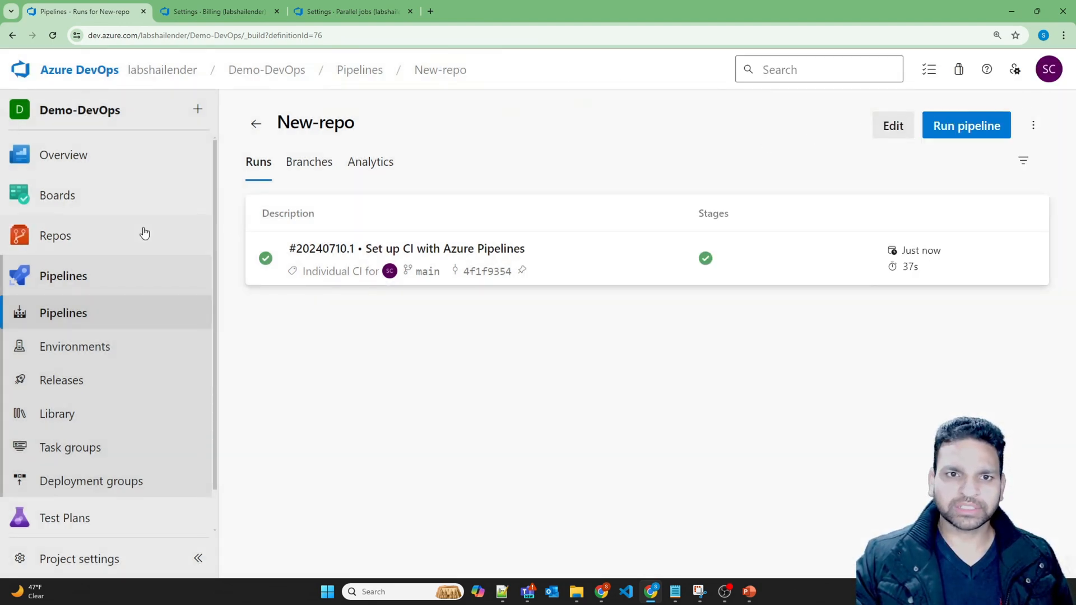
Edit README.md to begin with the pipeline status badge markdown and commit it.
left_click(55, 235)
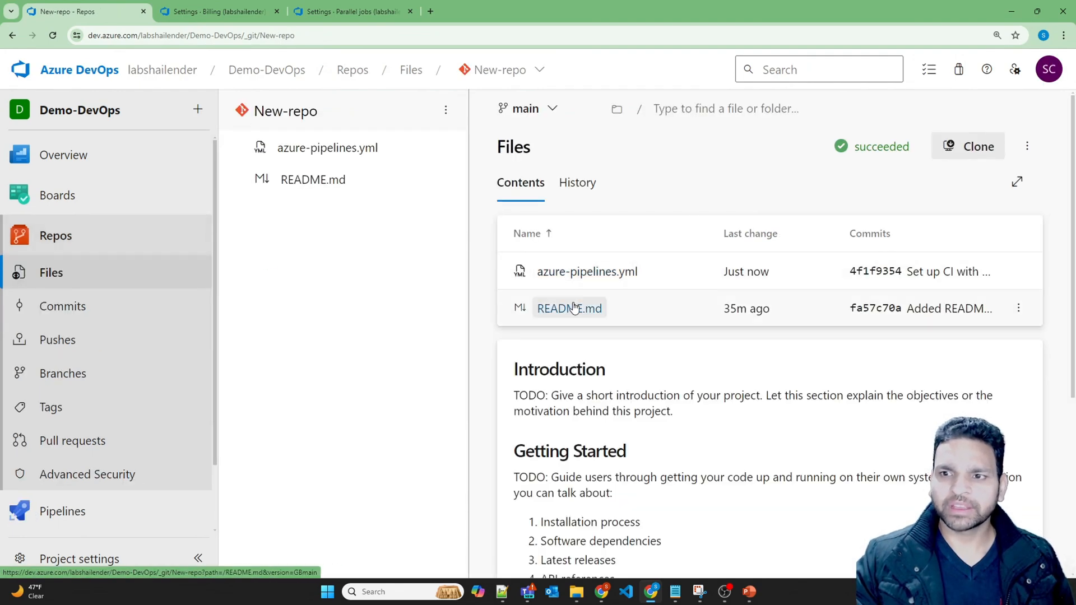
left_click(569, 309)
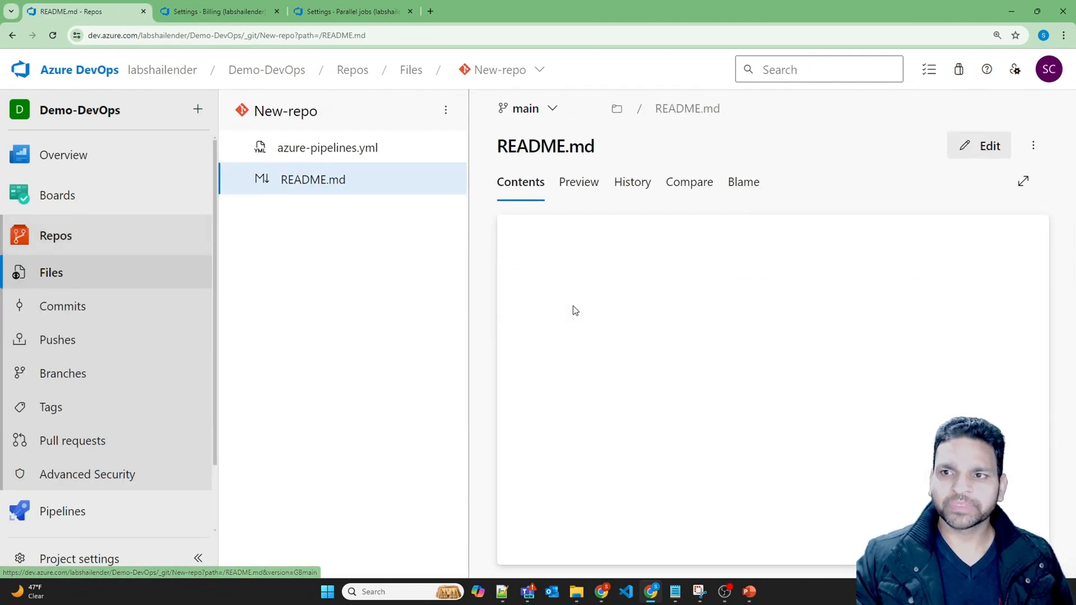
left_click(987, 145)
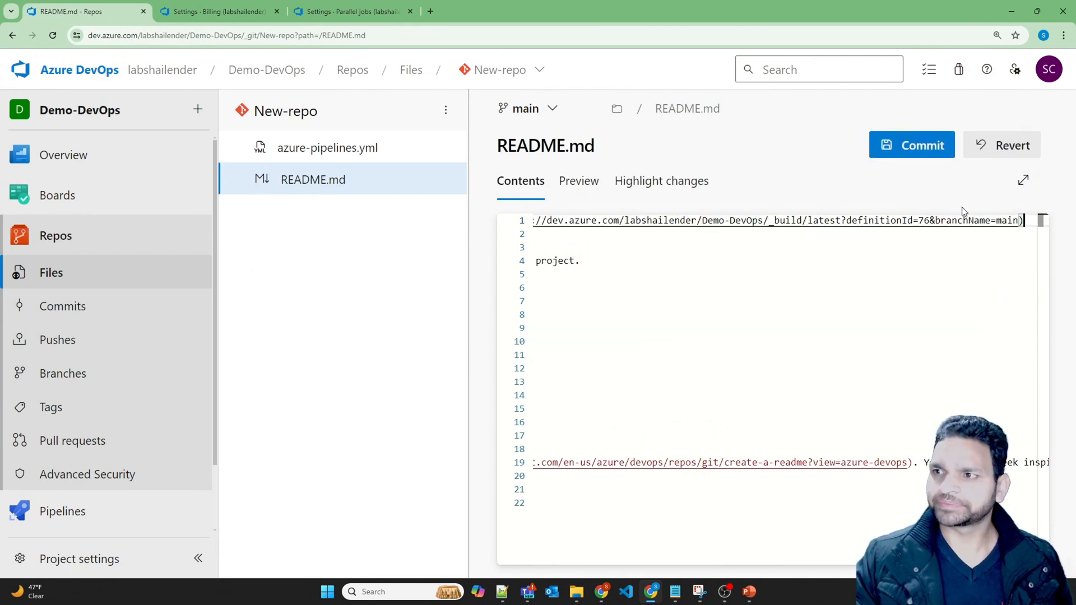
left_click(912, 144)
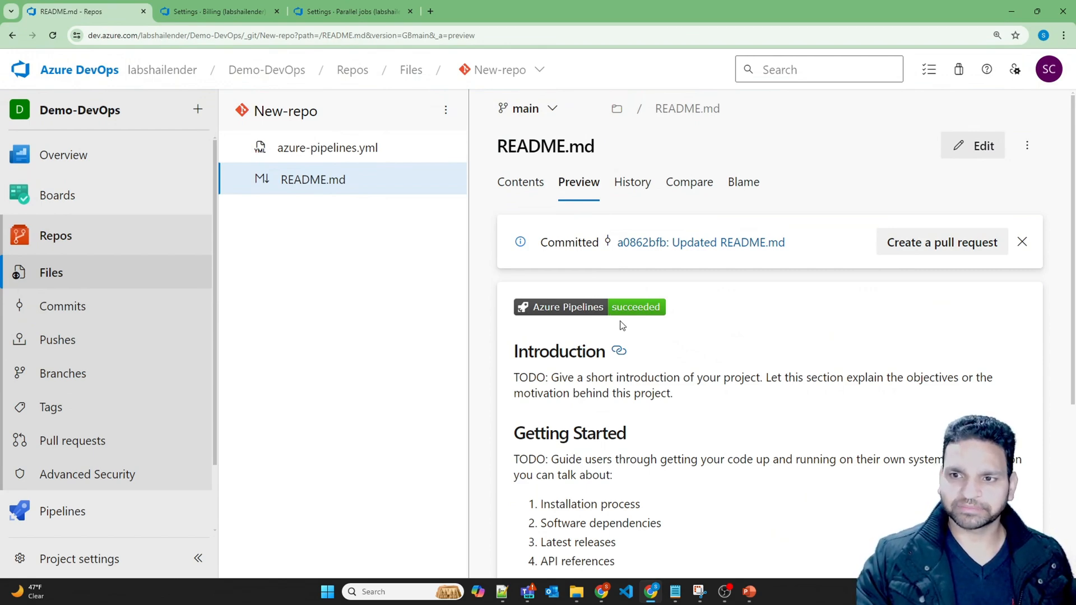
mouse_move(308, 279)
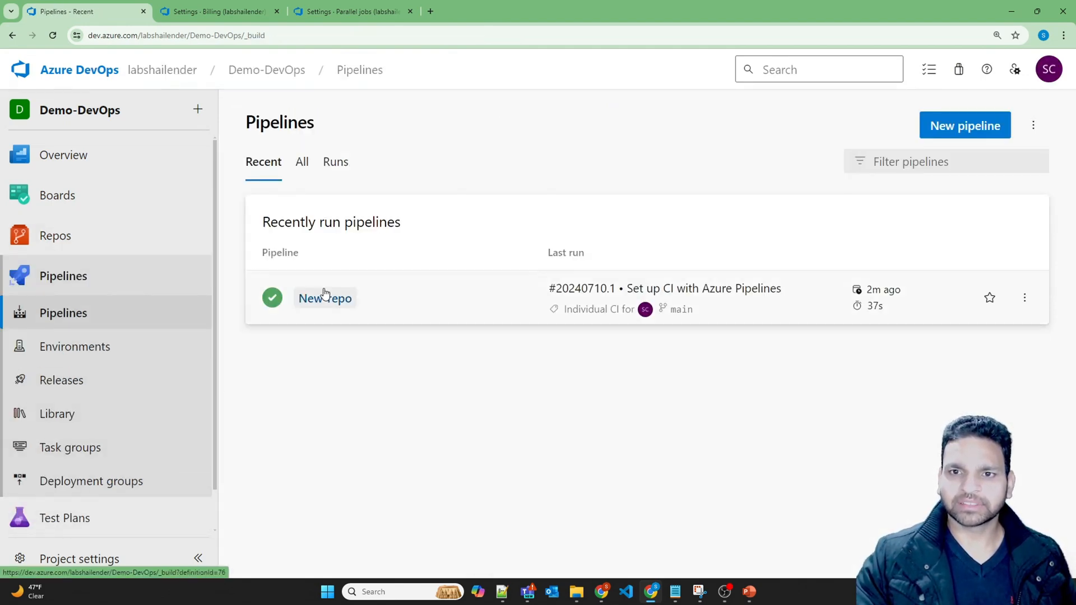
Edit the New-repo pipeline YAML changing 'echo' to 'ech' on line 17, validate and commit it.
left_click(325, 298)
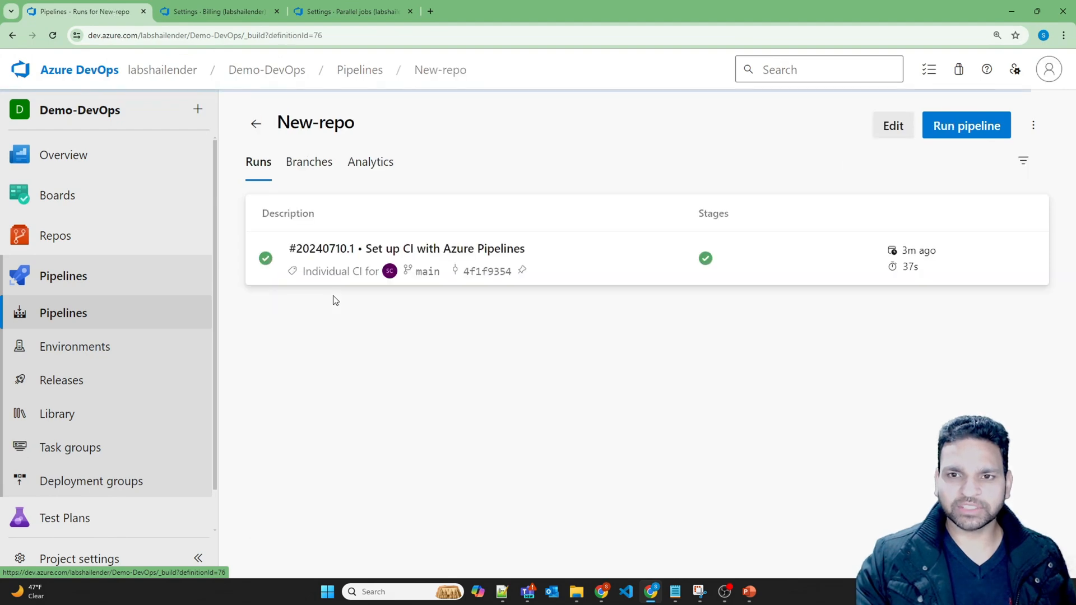
mouse_move(894, 125)
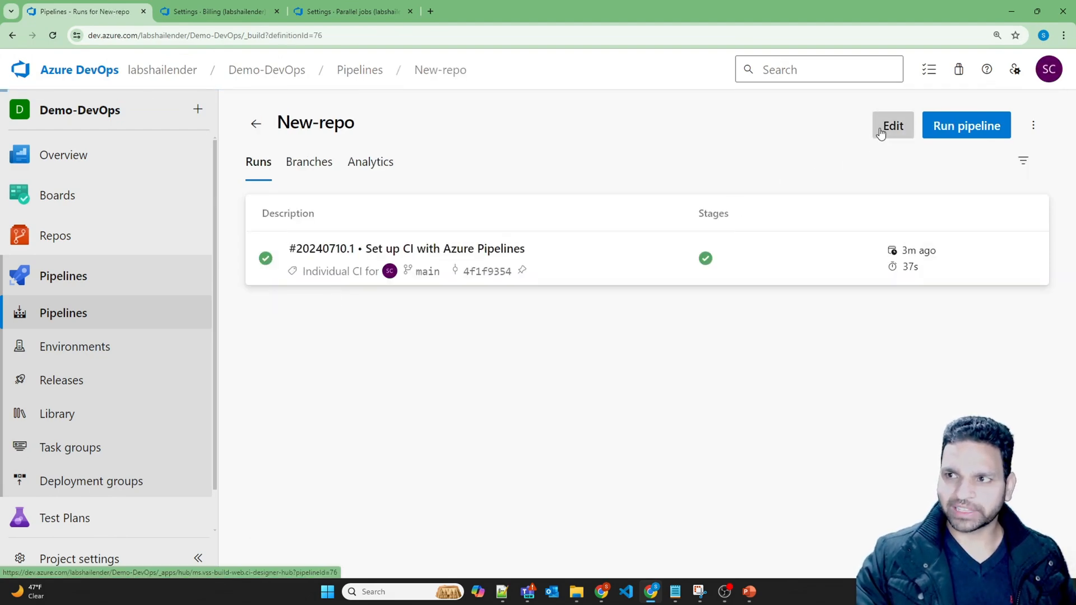
left_click(893, 125)
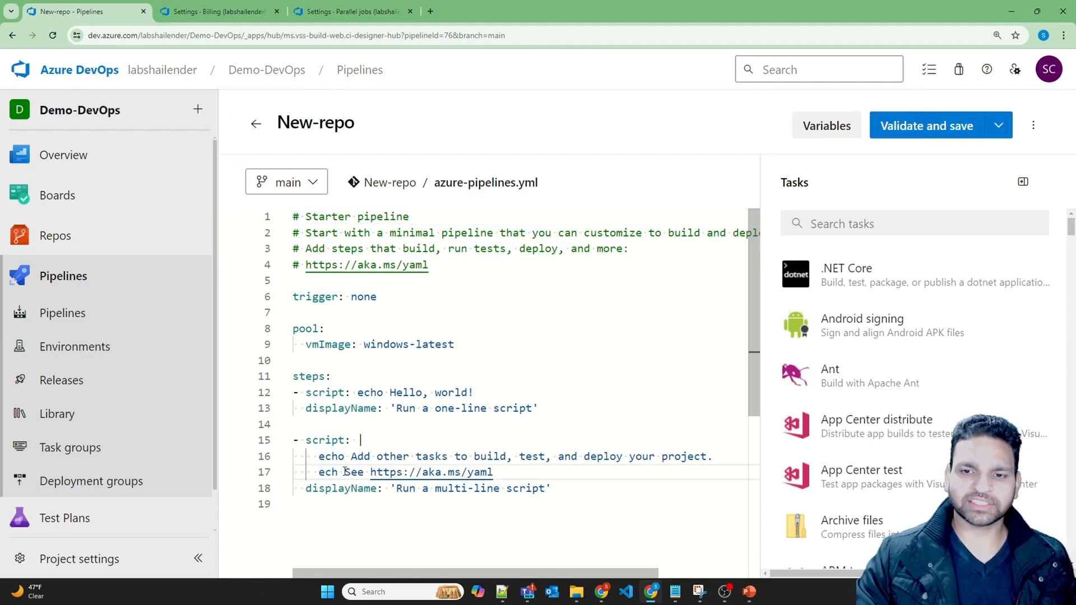
left_click(927, 126)
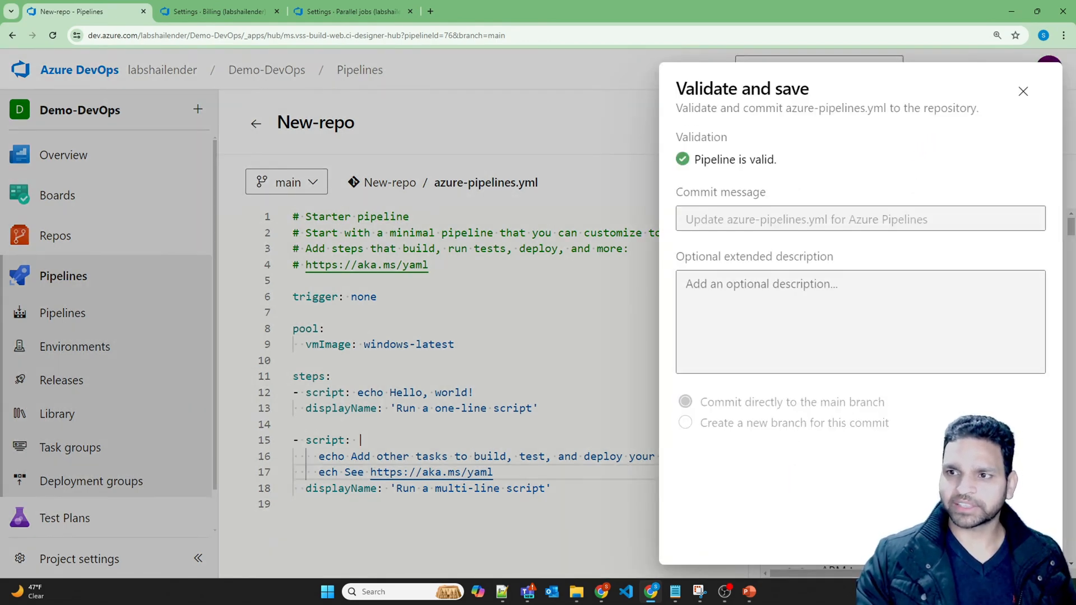
left_click(1022, 91)
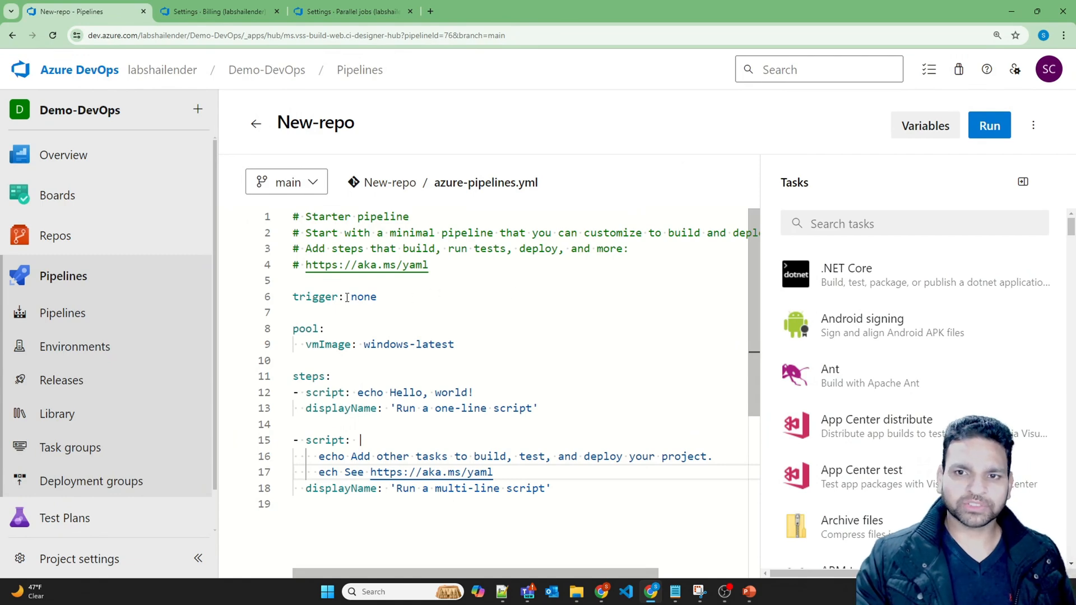
double_click(362, 296)
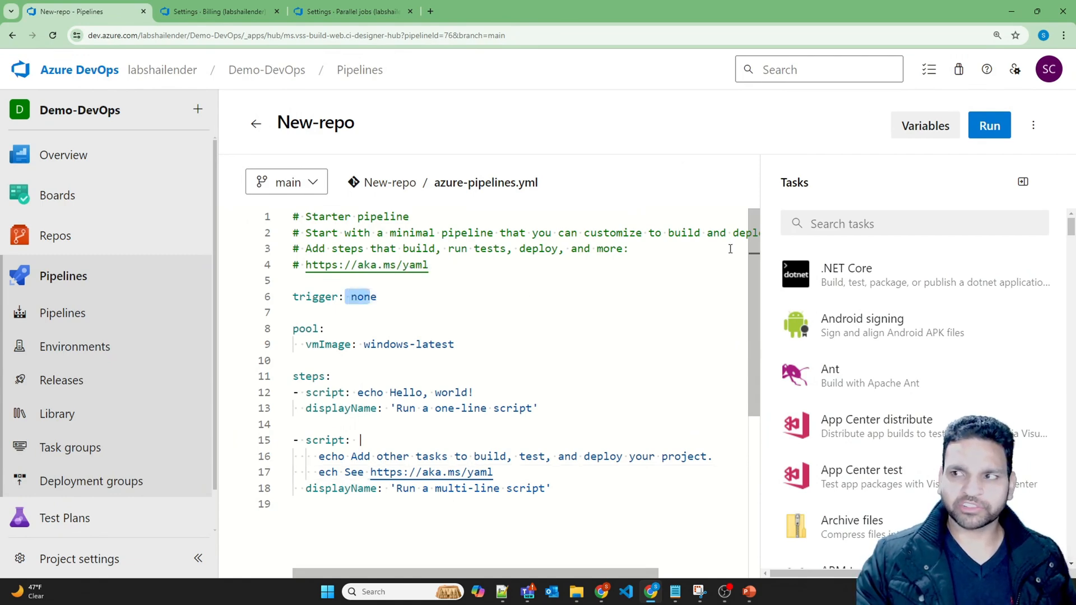
Run the broken pipeline and view the multi-line script step failing with 'ech' not recognized.
left_click(990, 125)
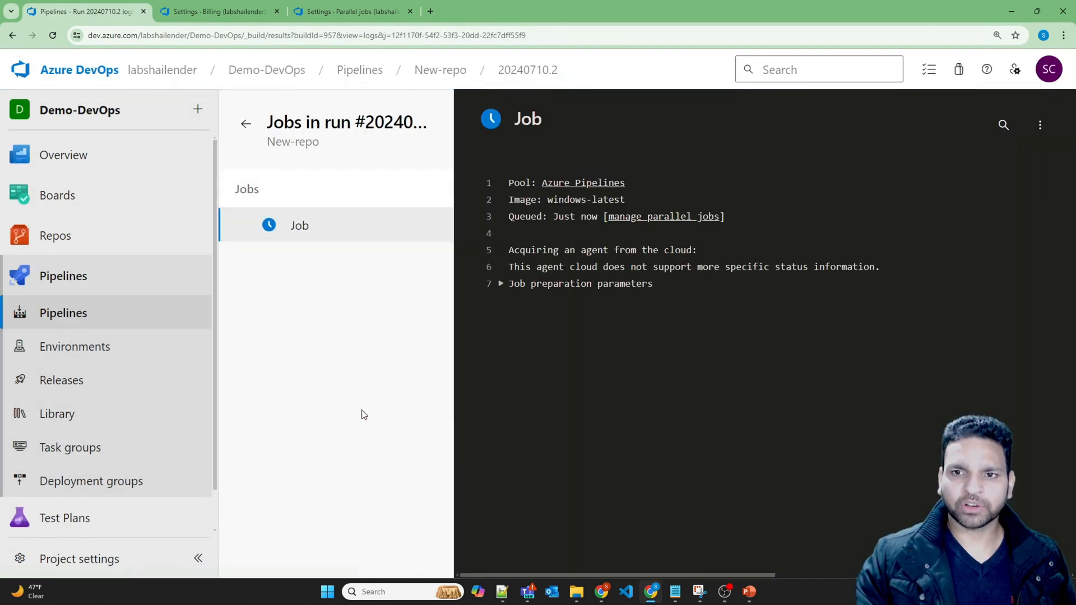
mouse_move(357, 382)
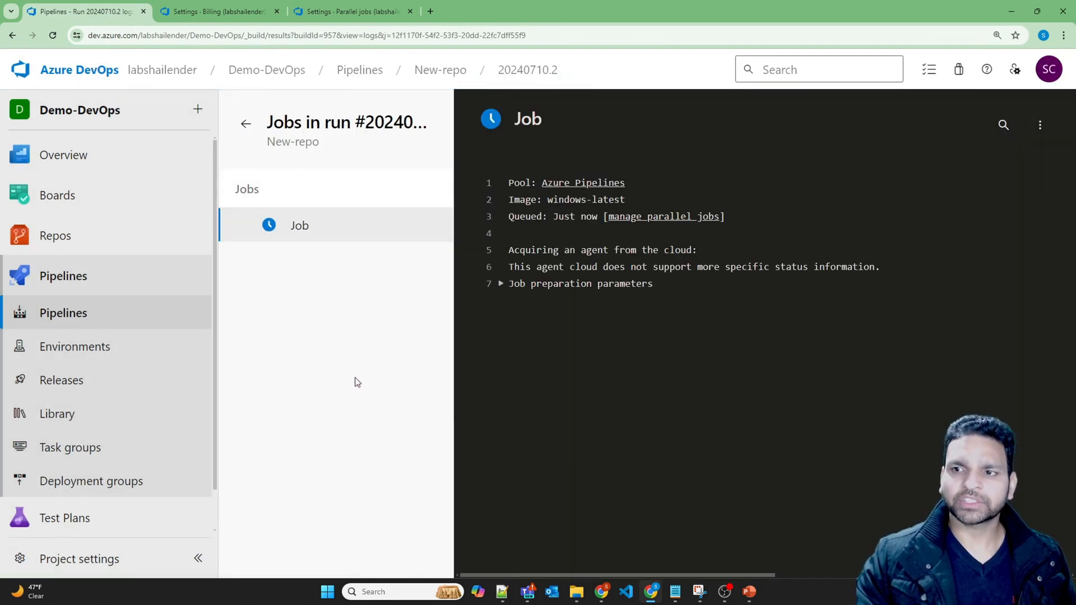
mouse_move(376, 270)
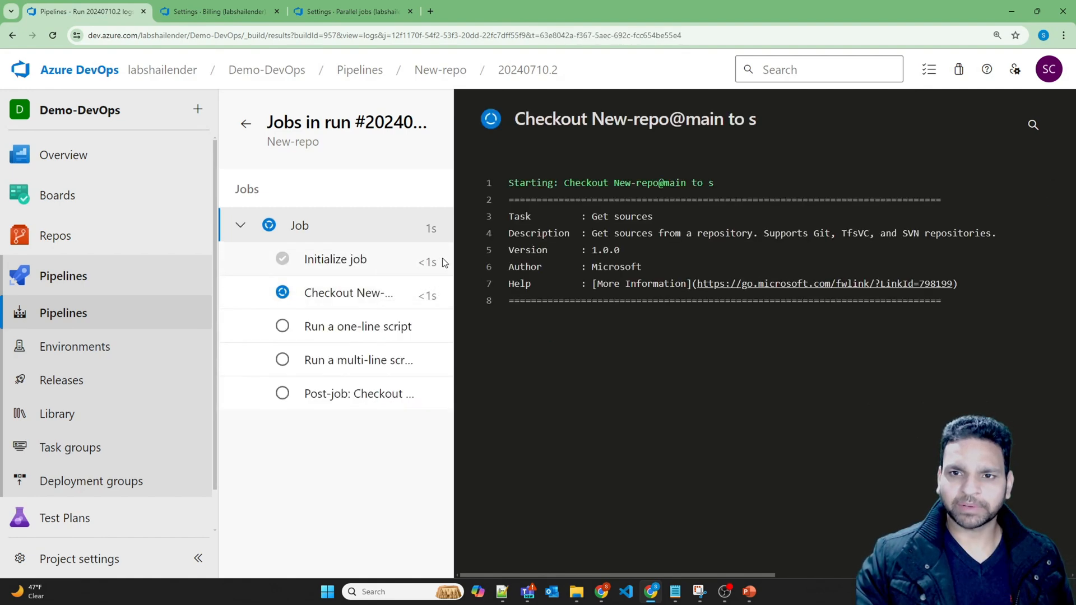
scroll("down", 3)
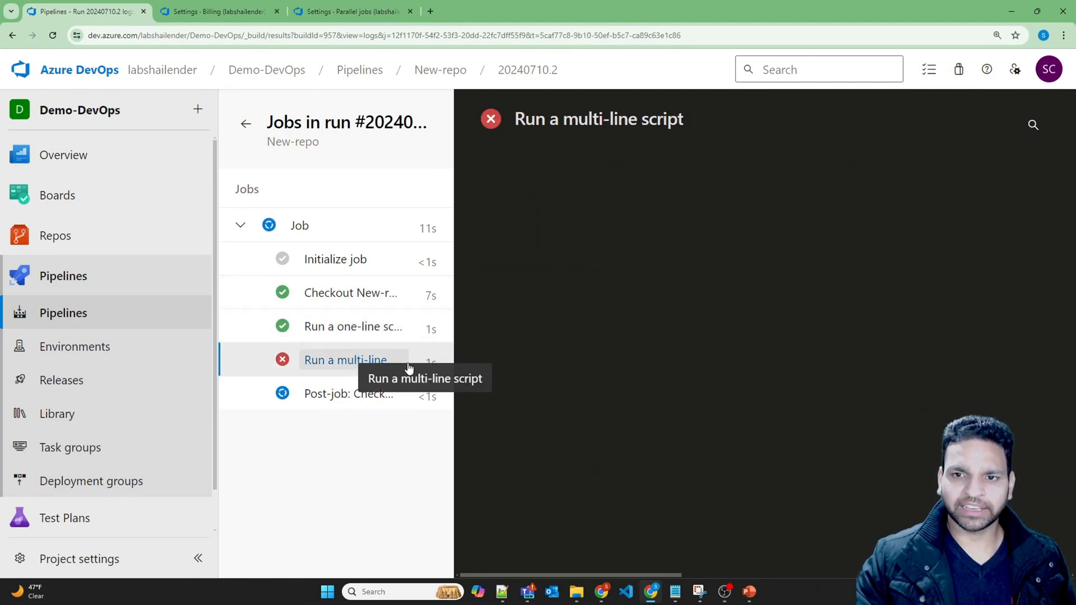
left_click(345, 360)
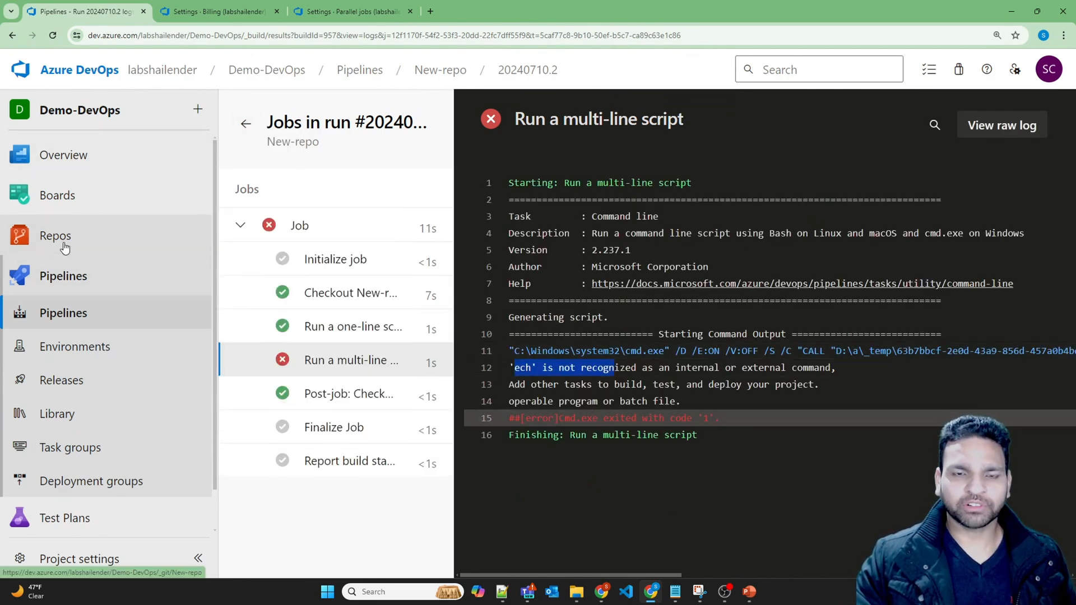
Return to New-repo's files, where the README badge now reports failed.
left_click(55, 236)
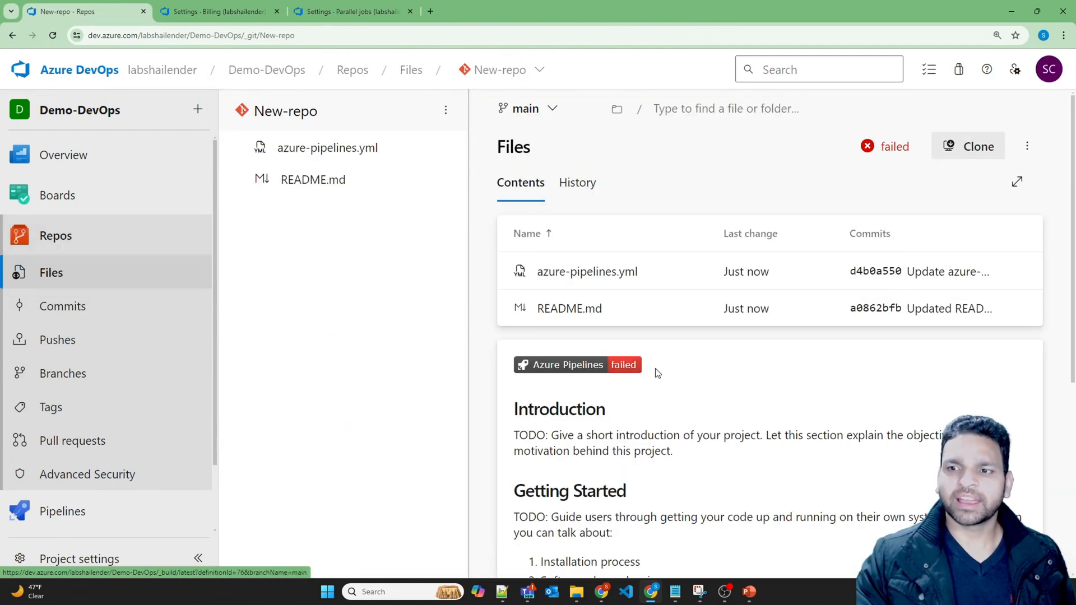
mouse_move(549, 388)
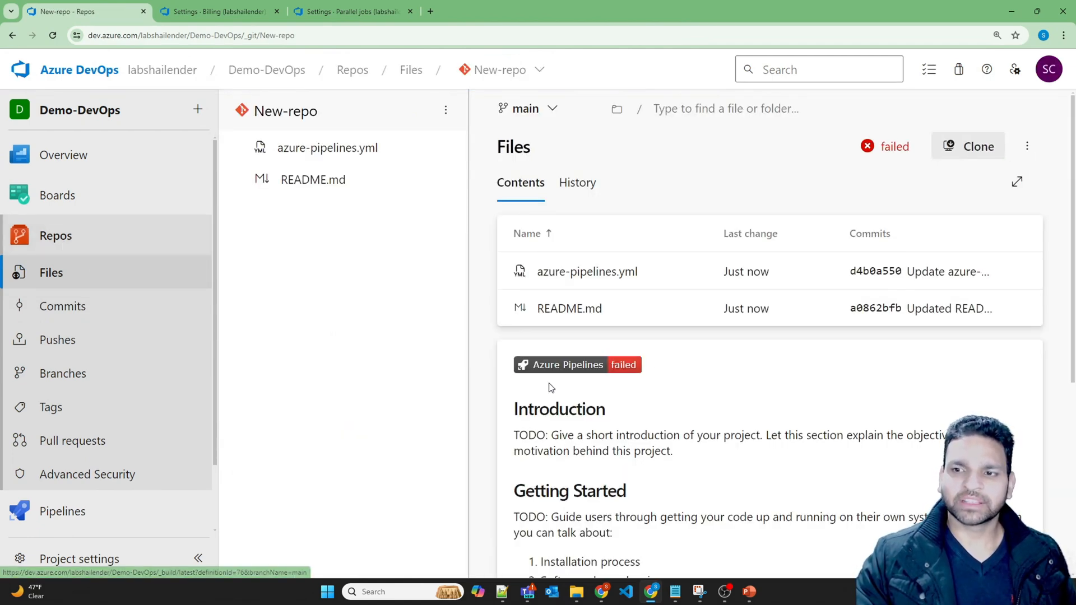
mouse_move(644, 377)
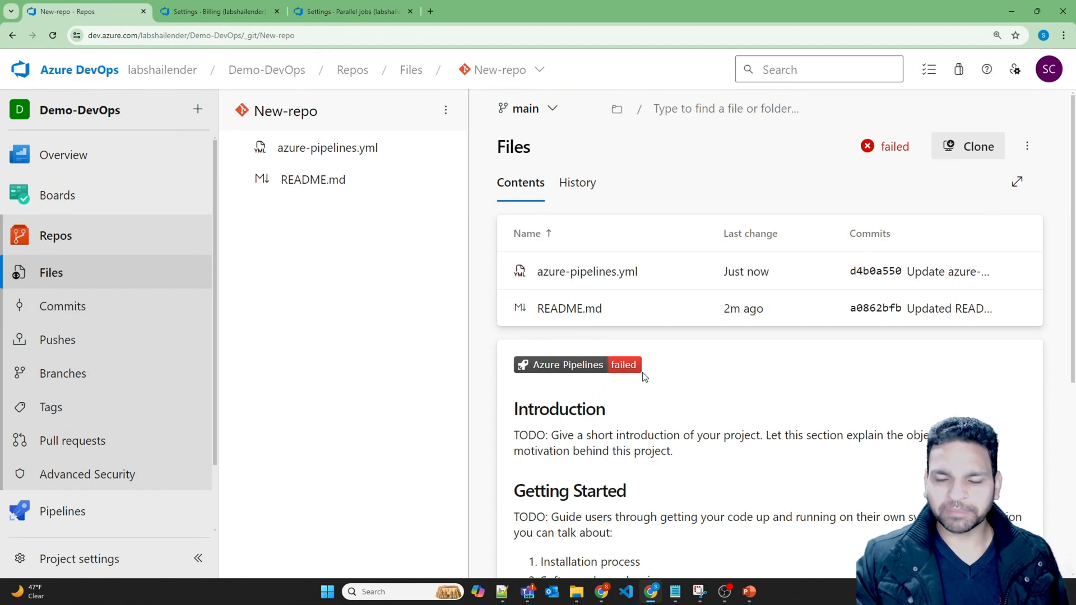
mouse_move(652, 377)
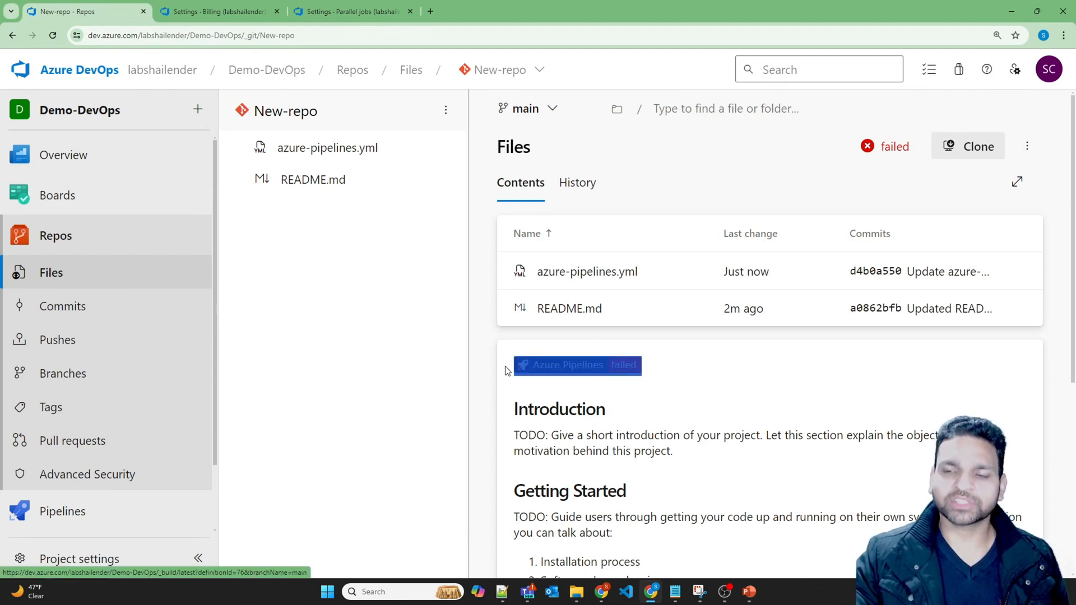
mouse_move(516, 400)
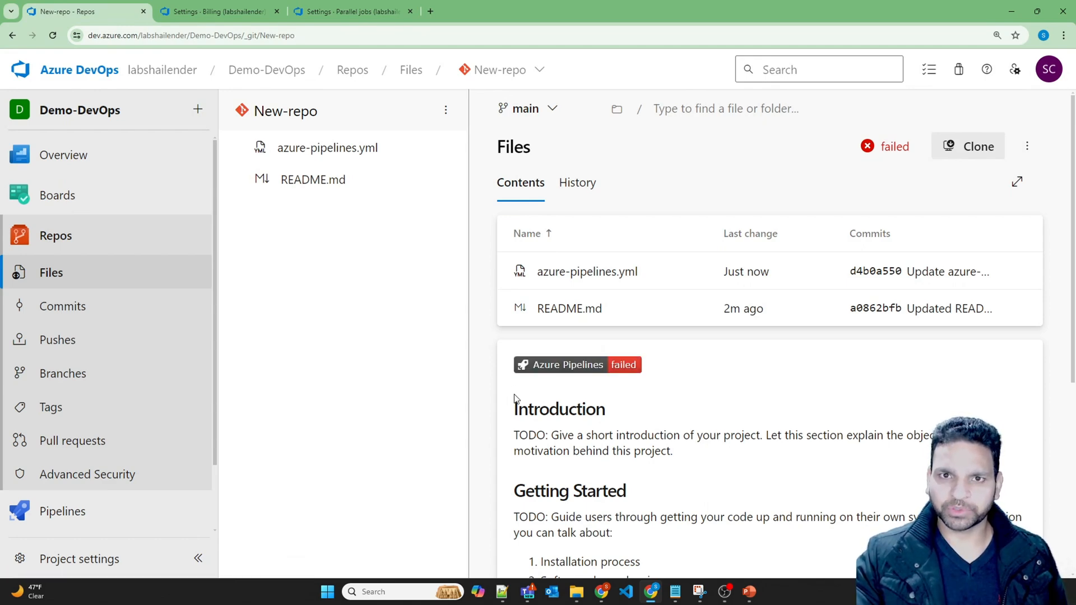
View the New-repo pipeline's status badge details, now reporting failed for main, then close them.
left_click(63, 275)
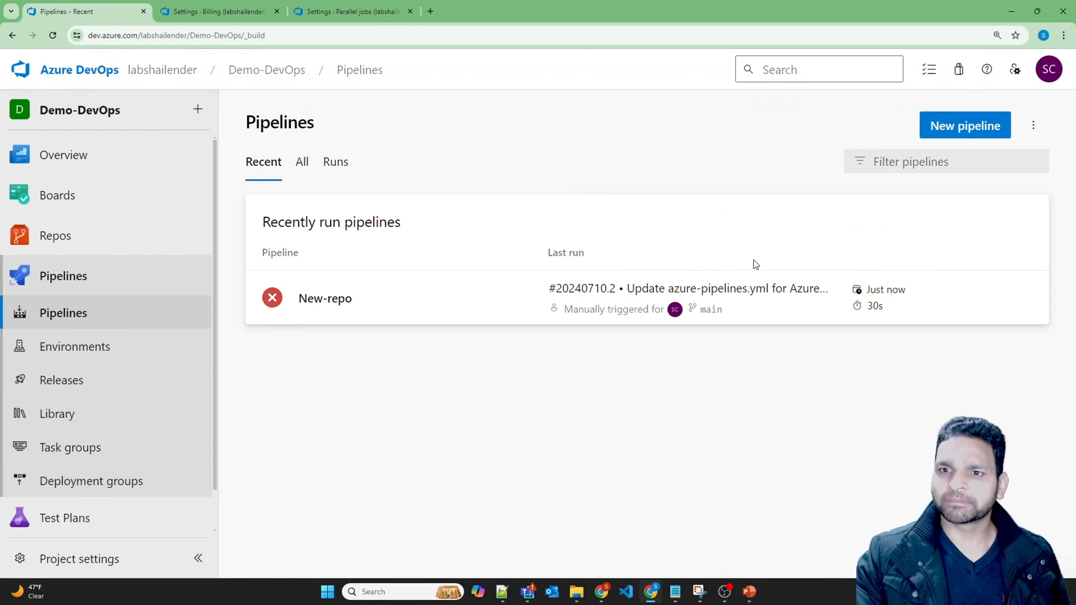
left_click(326, 298)
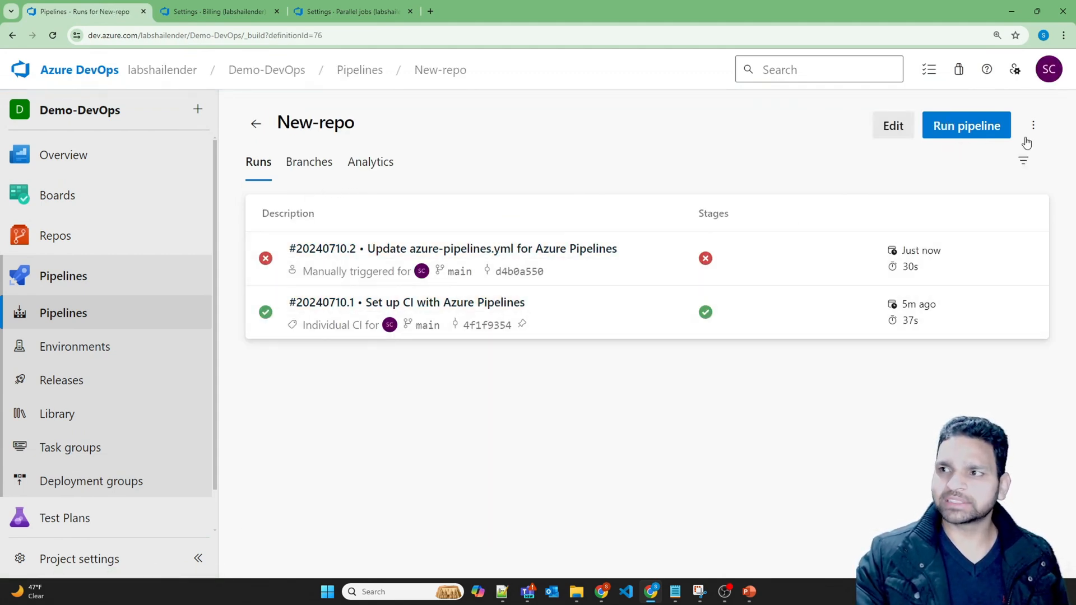
left_click(1034, 126)
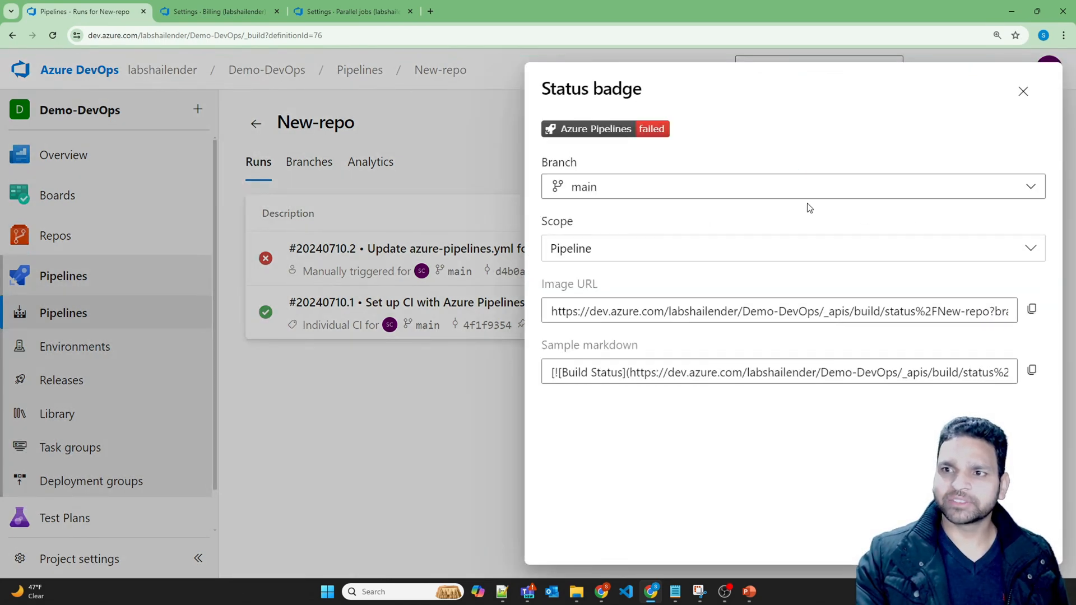
mouse_move(586, 350)
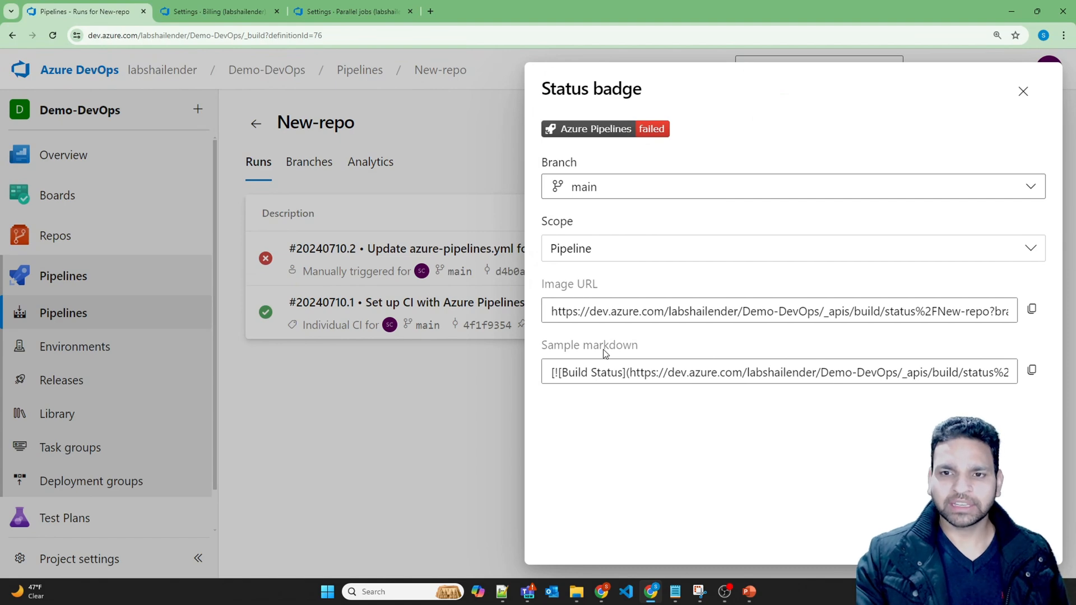
mouse_move(375, 385)
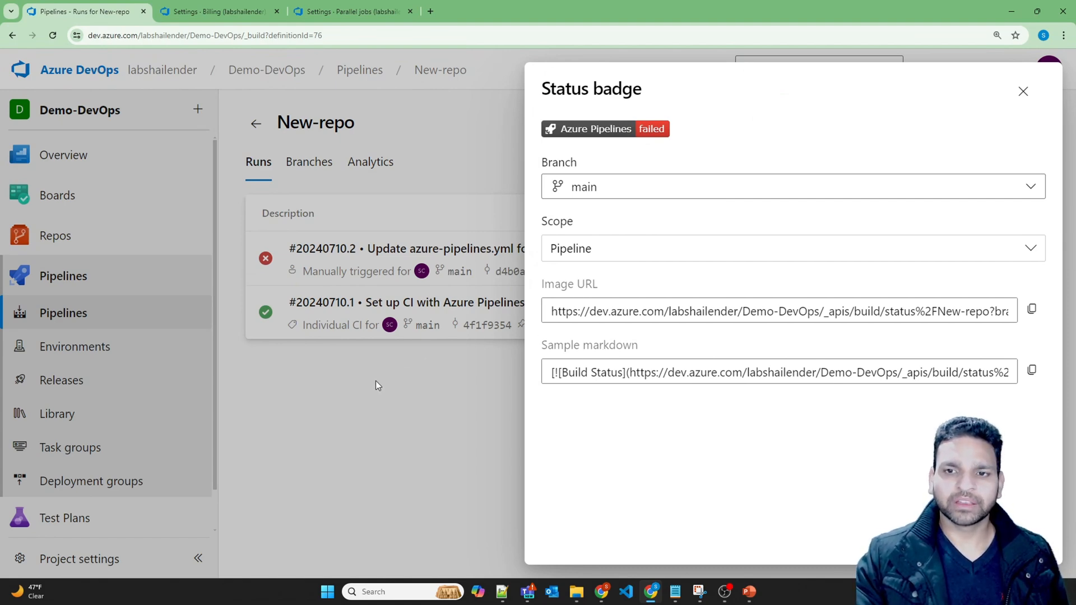
mouse_move(240, 348)
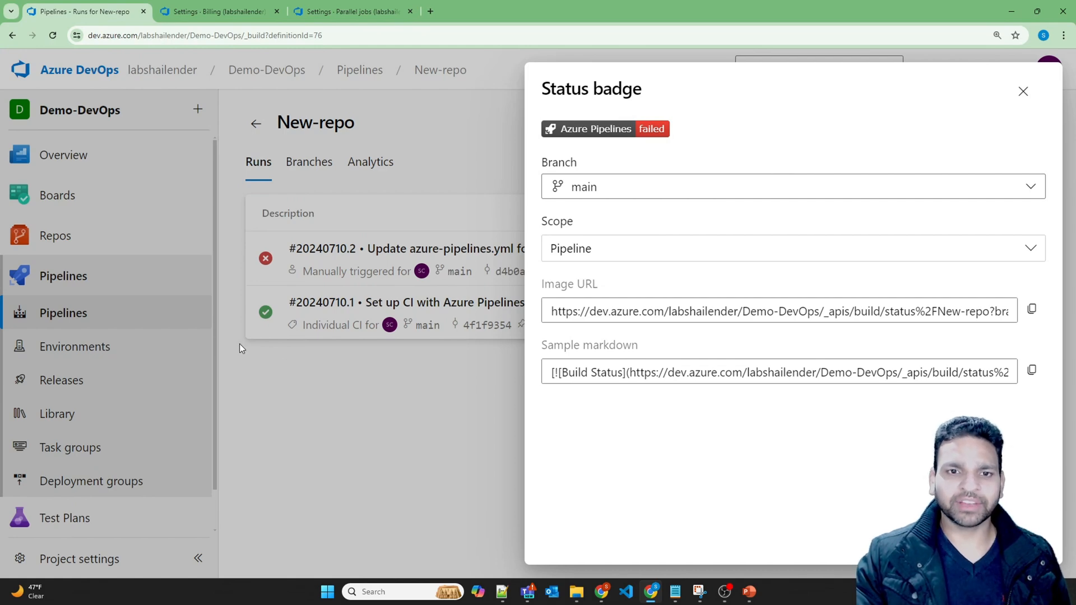
mouse_move(127, 359)
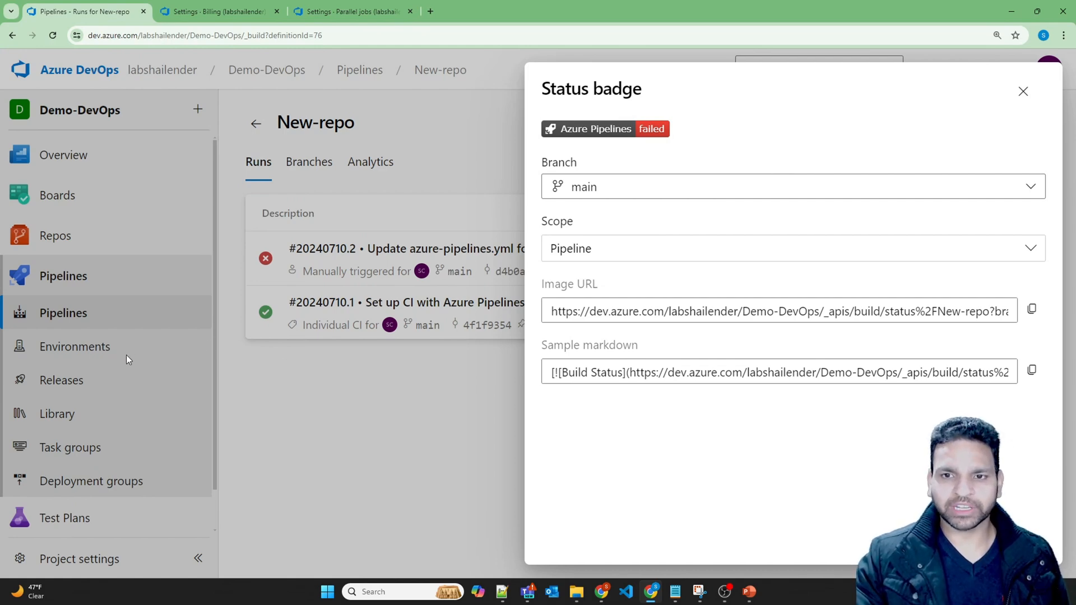
mouse_move(343, 390)
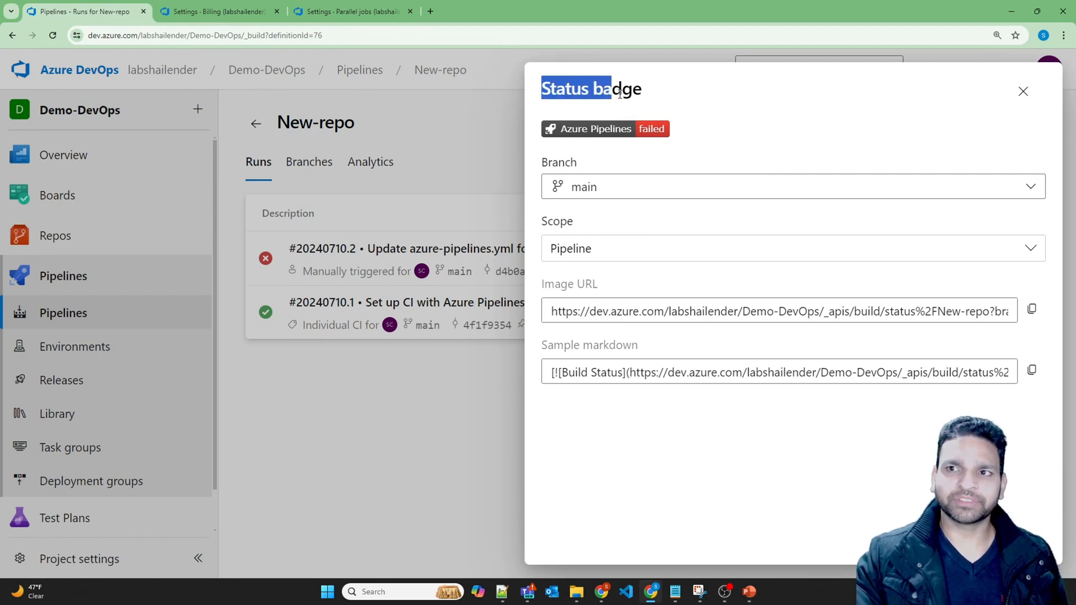
left_click(1022, 91)
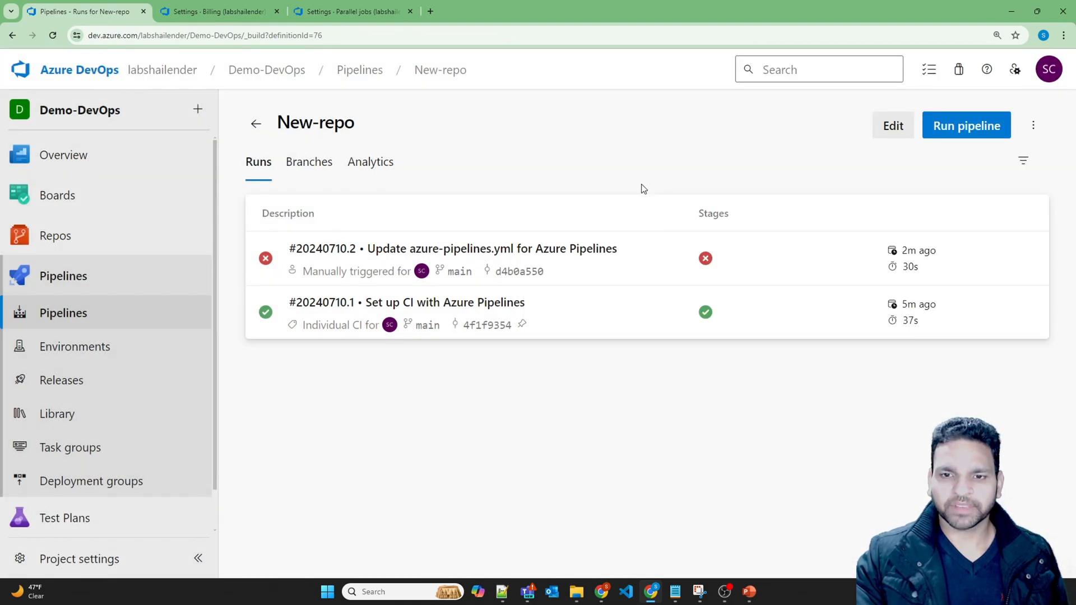